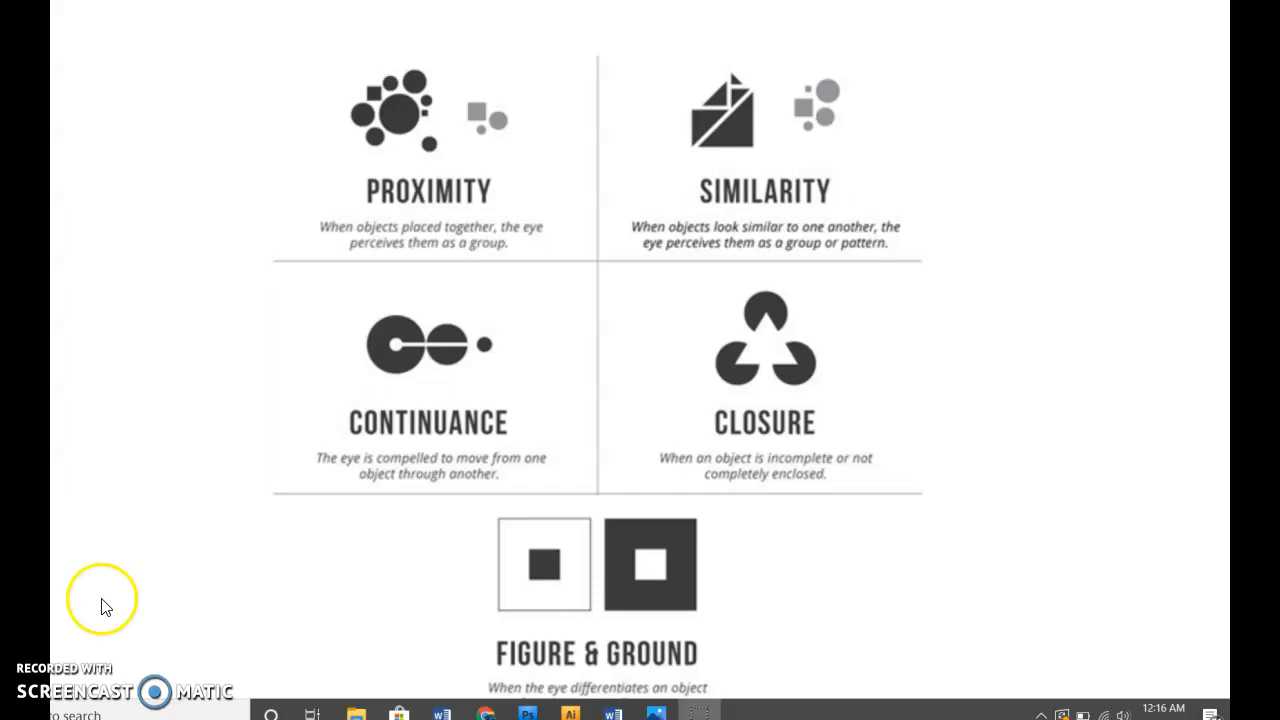
mouse_move(92, 558)
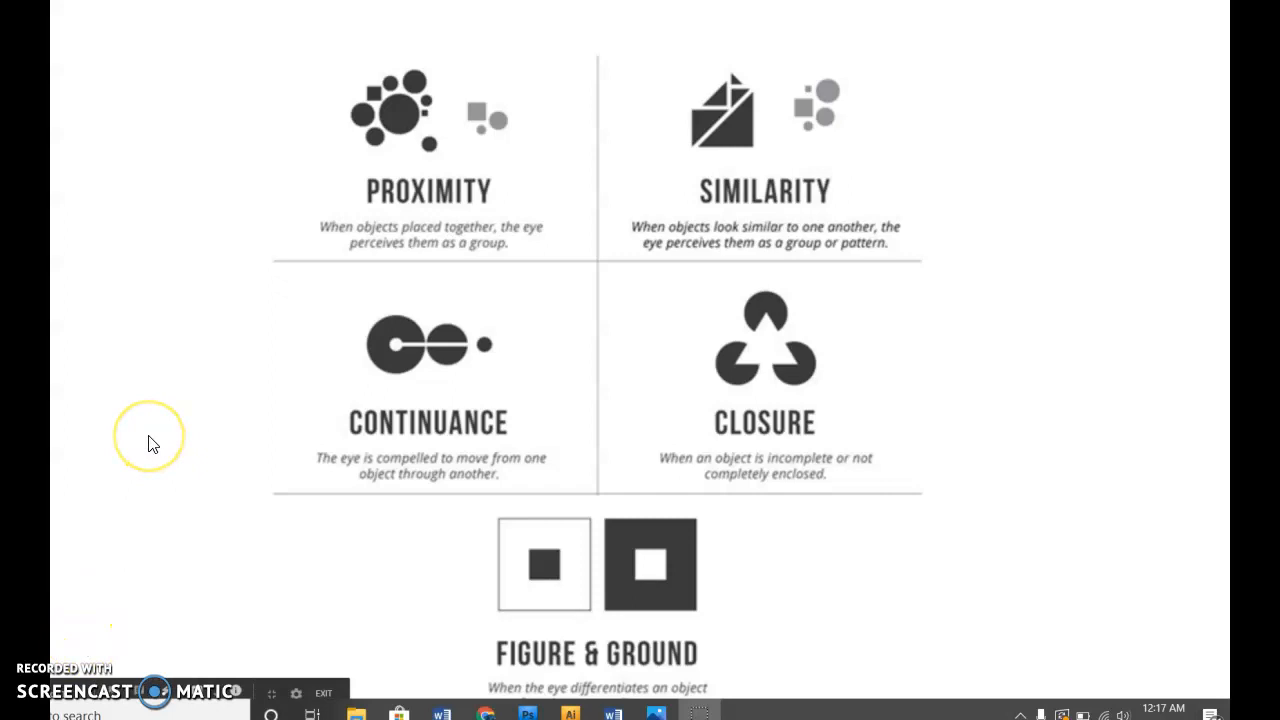
mouse_move(84, 700)
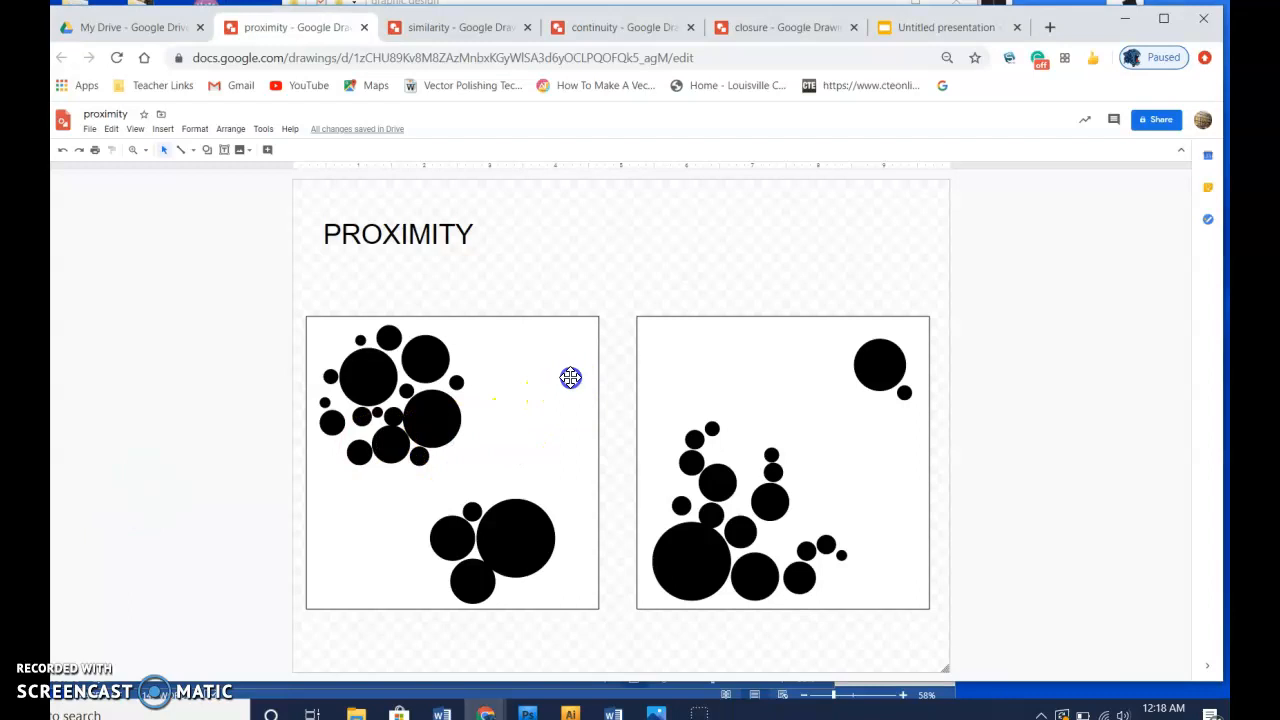
Move the proximity squares of circles aside and place an empty square at the page centre
left_click(782, 460)
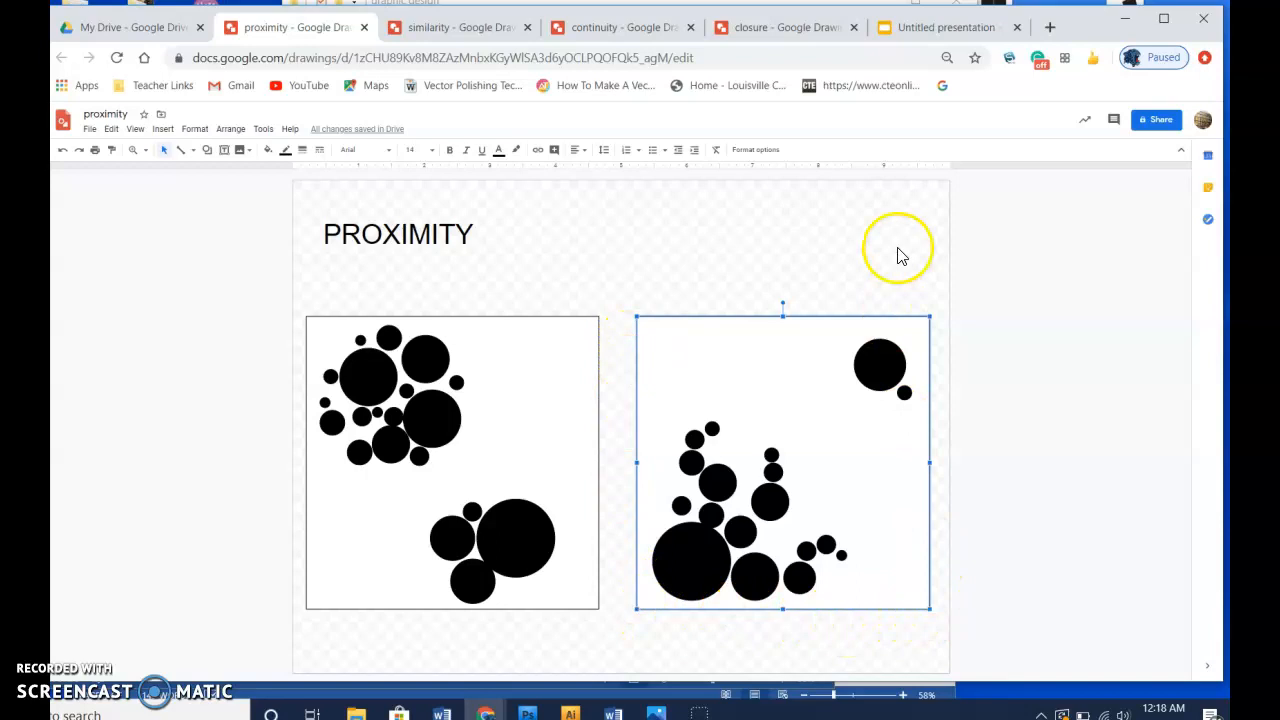
mouse_move(524, 352)
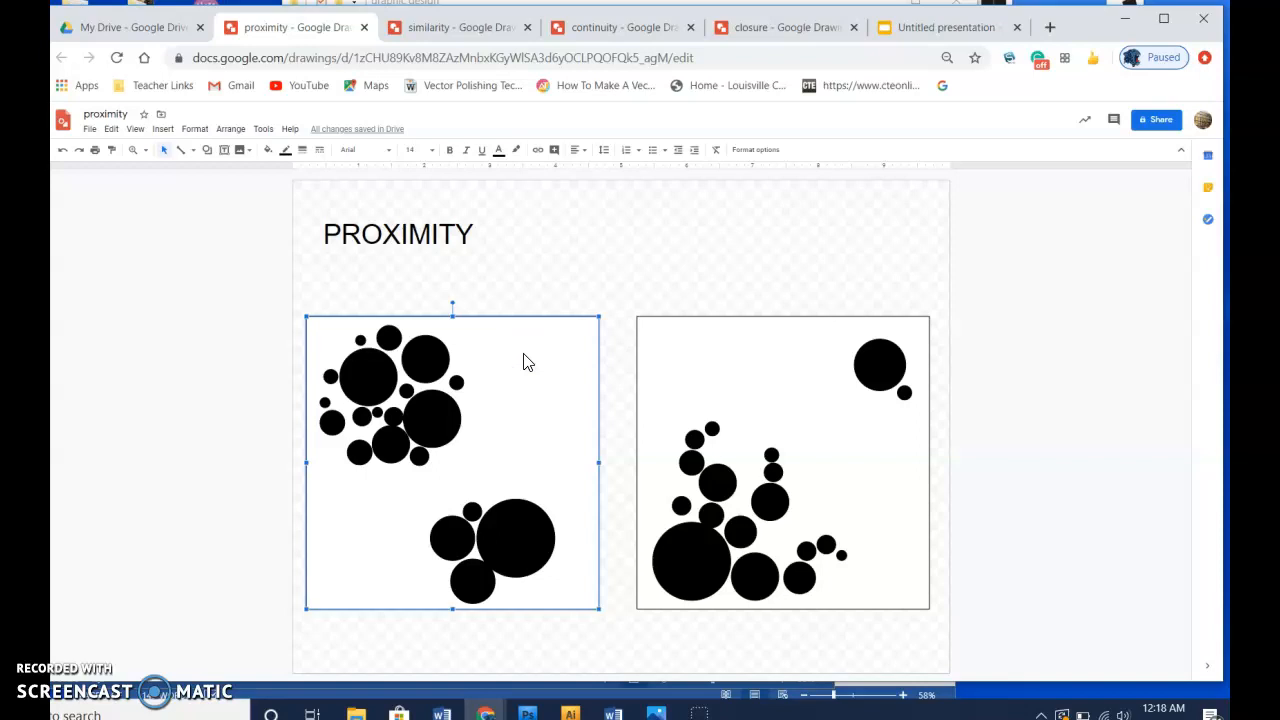
mouse_move(564, 468)
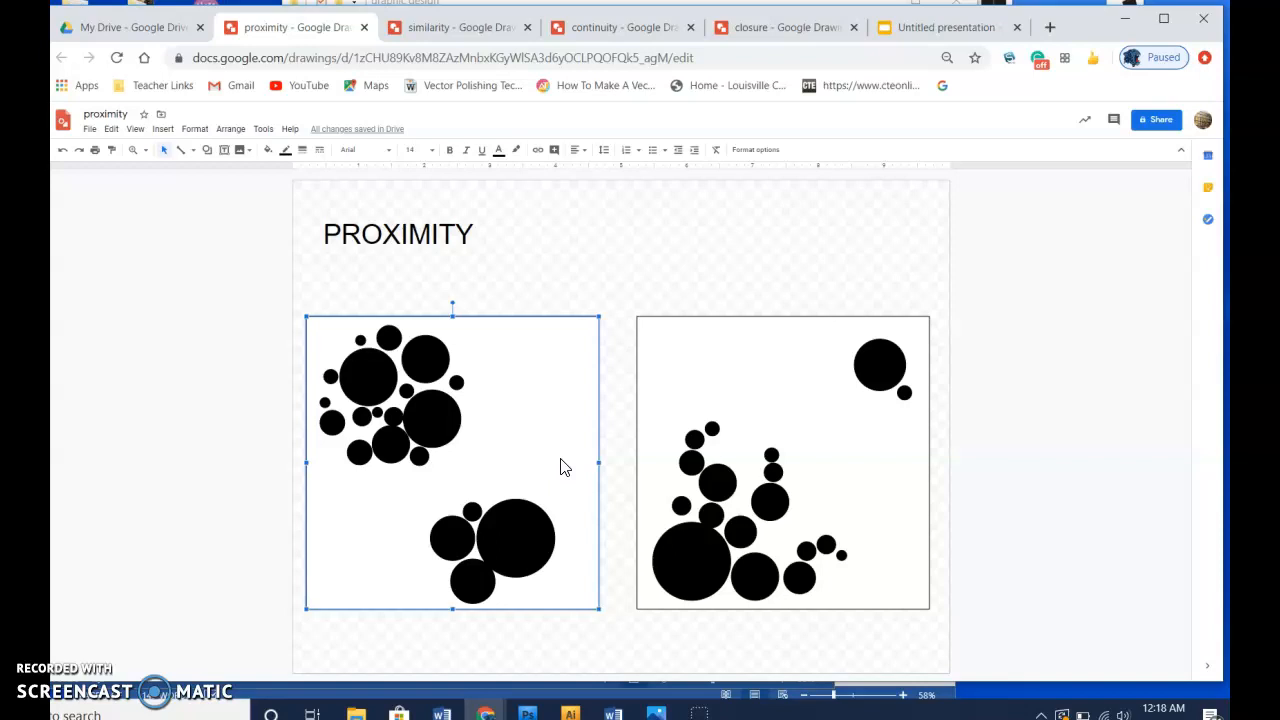
left_click(690, 560)
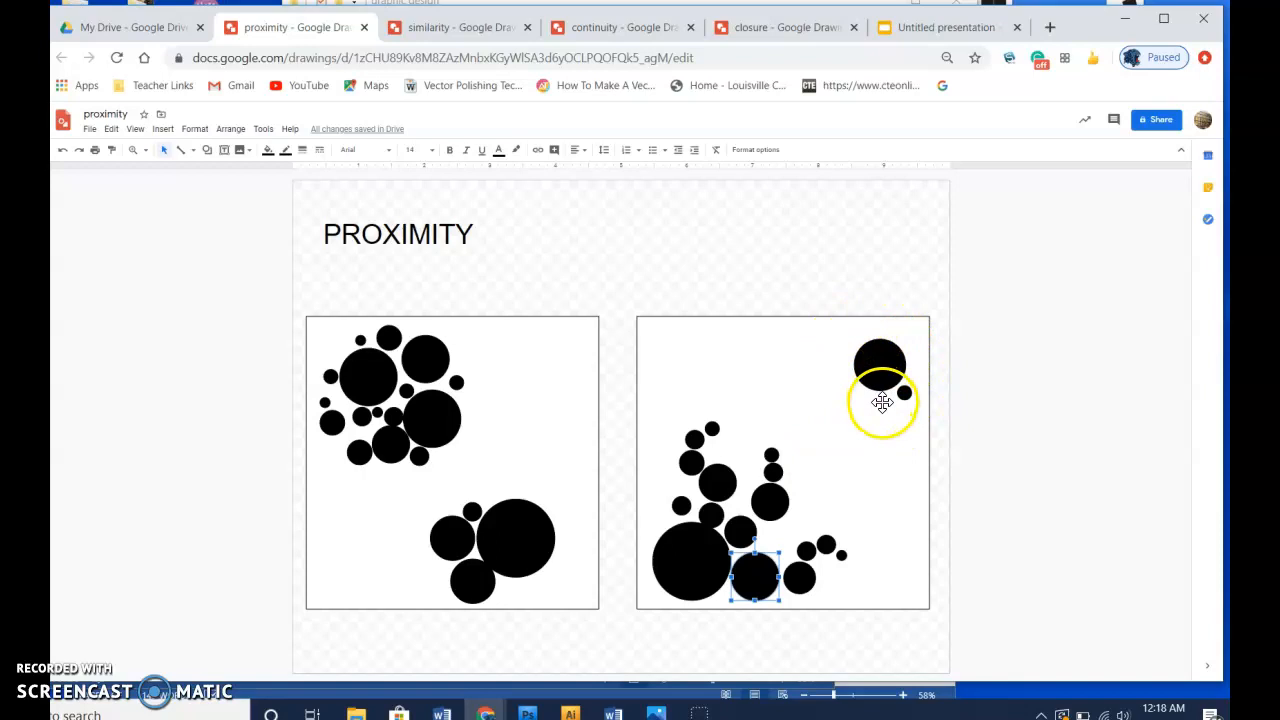
mouse_move(438, 420)
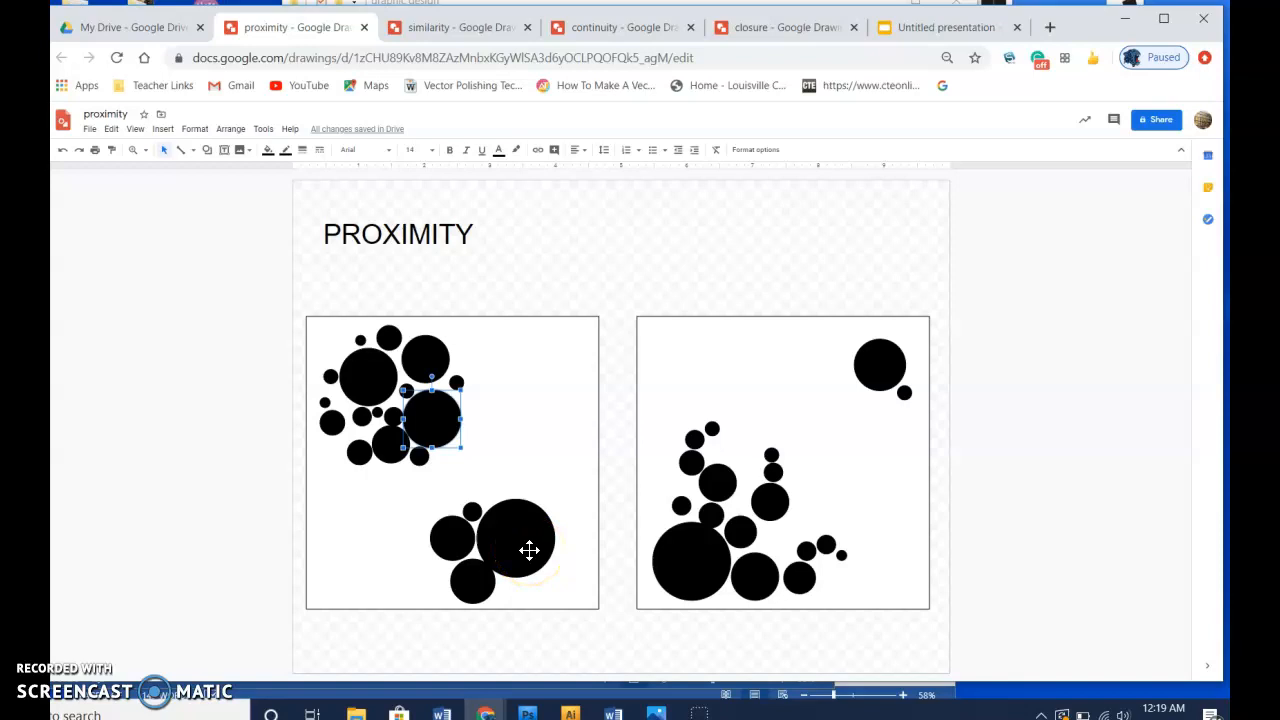
mouse_move(164, 620)
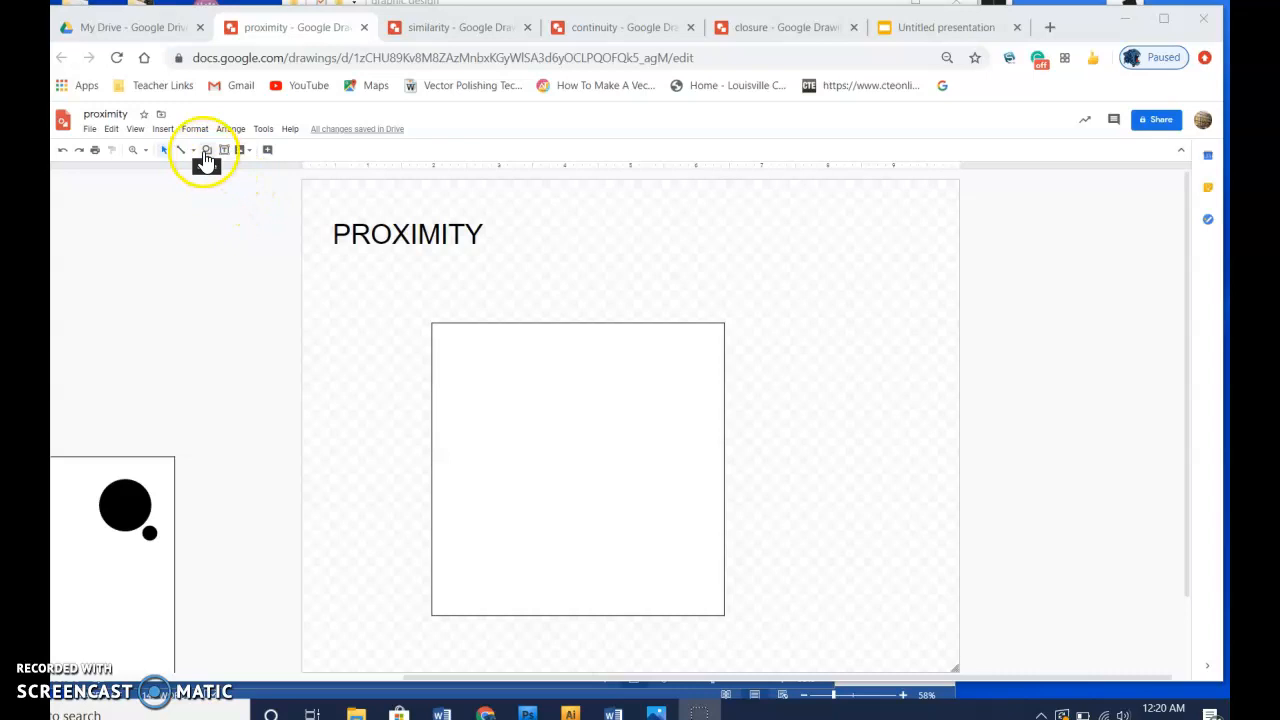
Draw a large ellipse circle inside the square and make its fill transparent
left_click(206, 150)
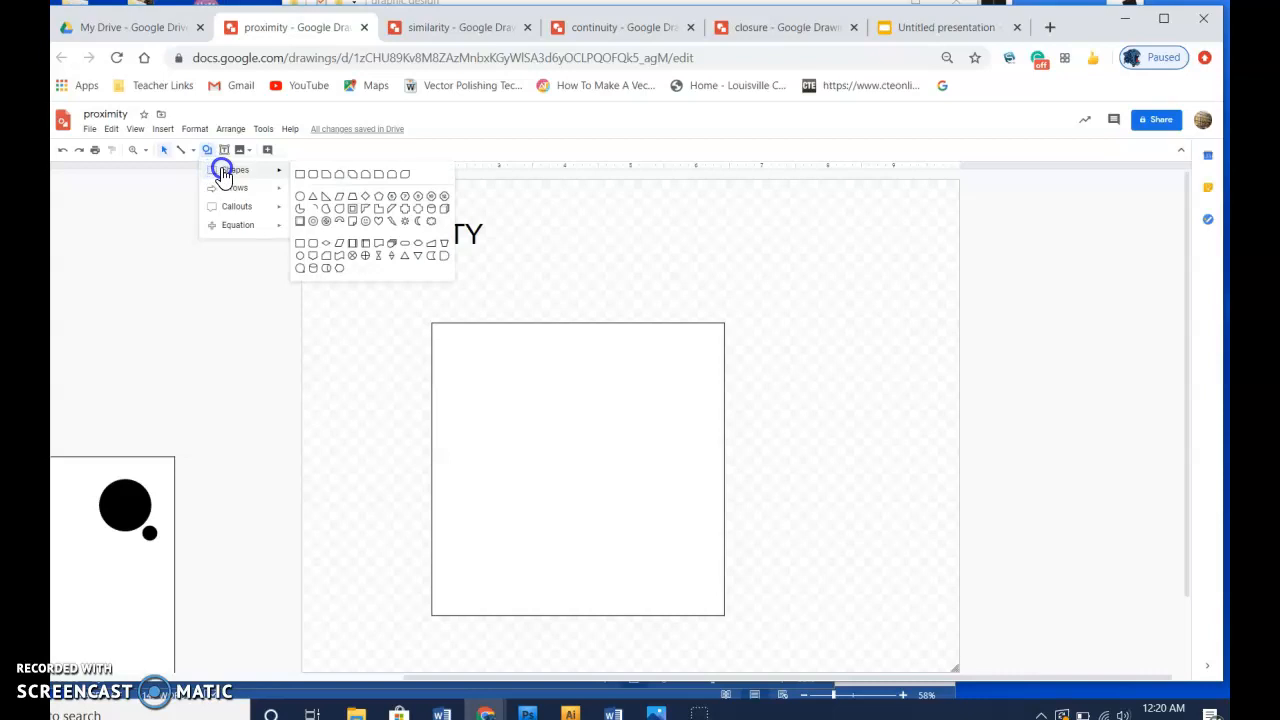
mouse_move(304, 206)
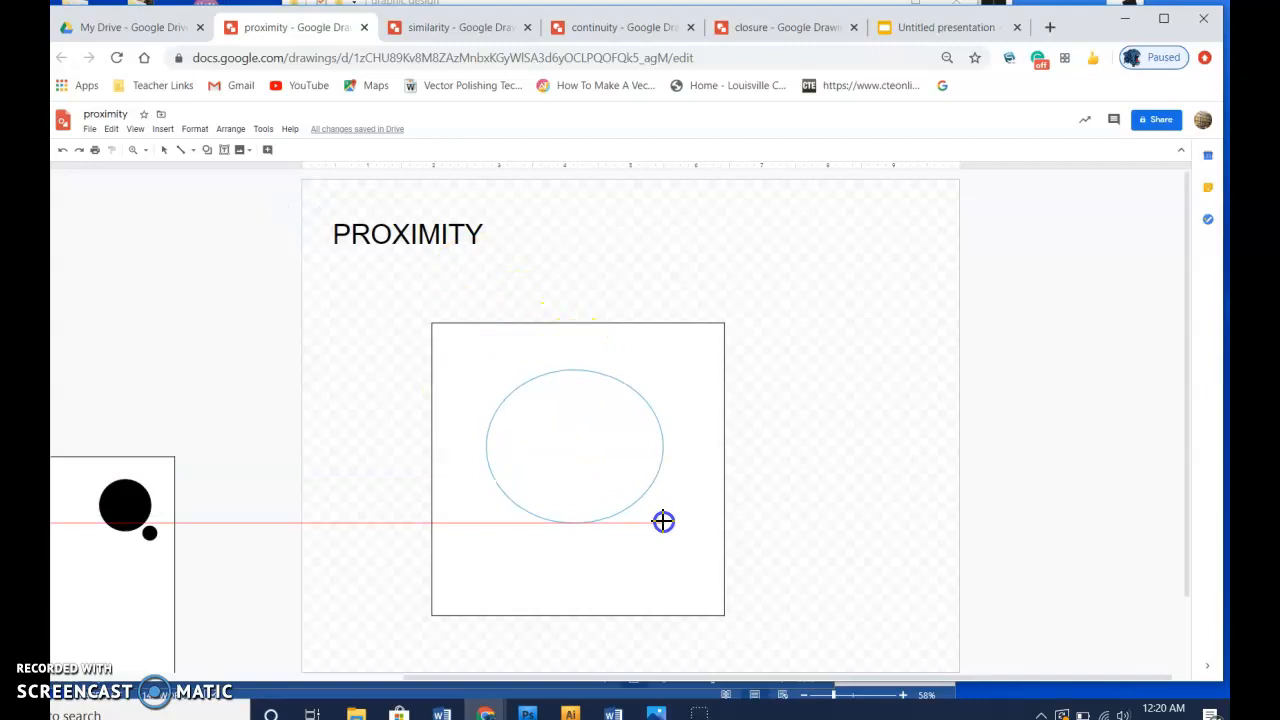
left_click(576, 448)
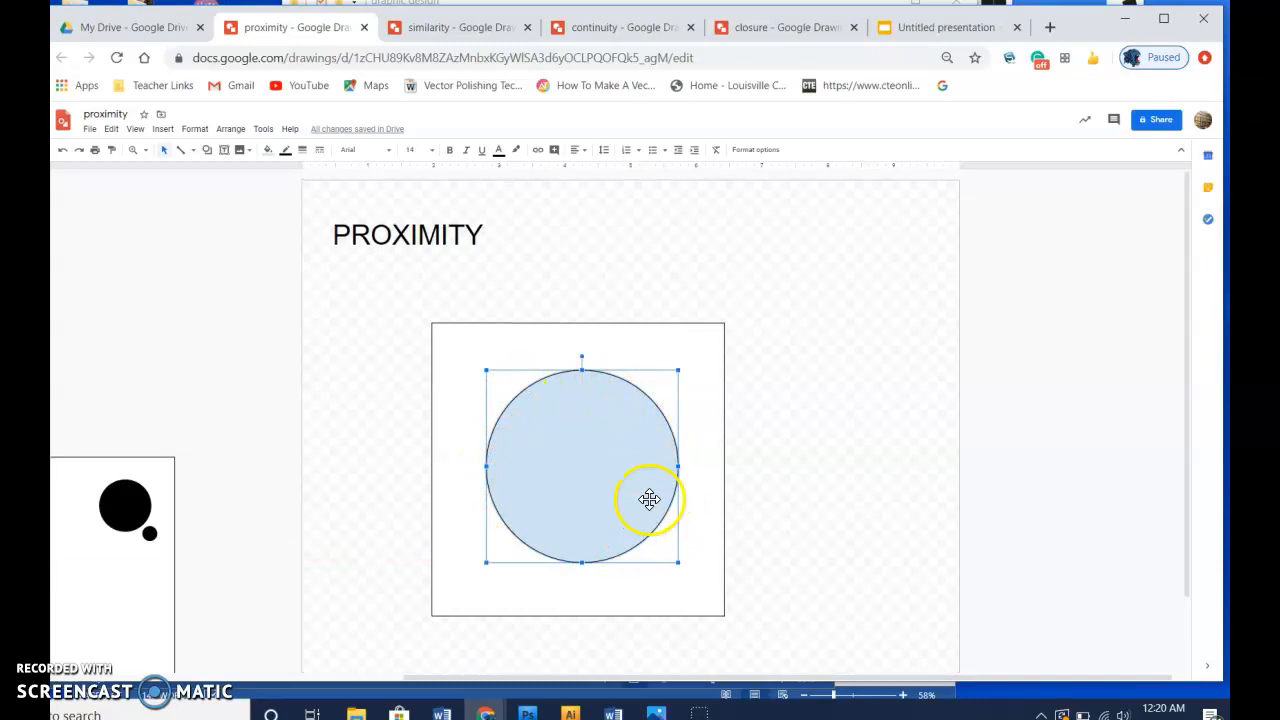
left_click(204, 148)
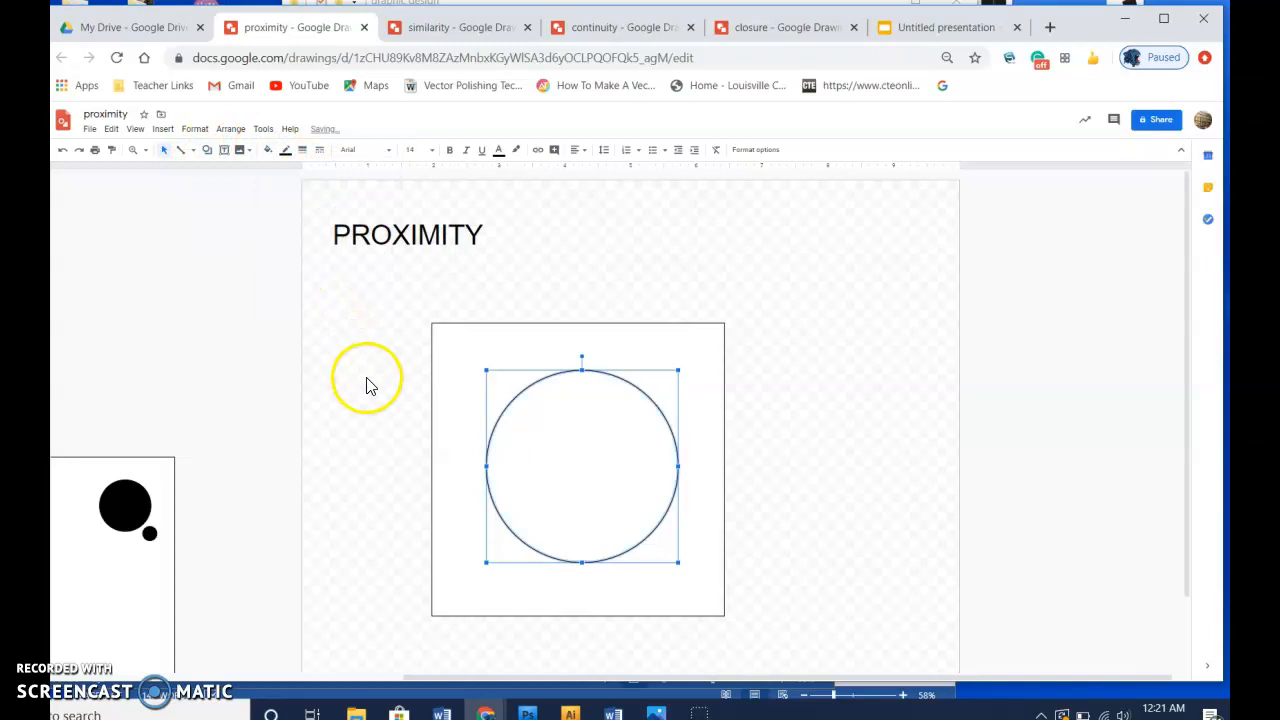
mouse_move(340, 420)
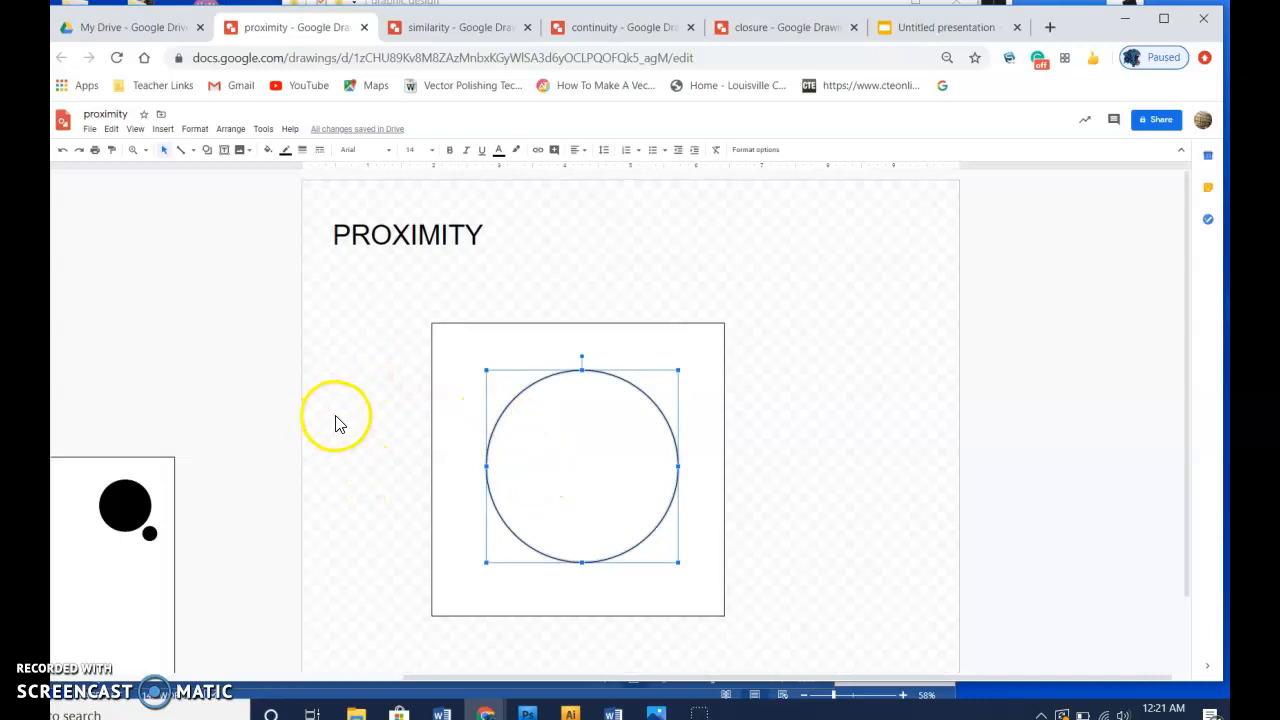
Draw a small circle inside the outline, fill it black and position it within the big circle
left_click(208, 148)
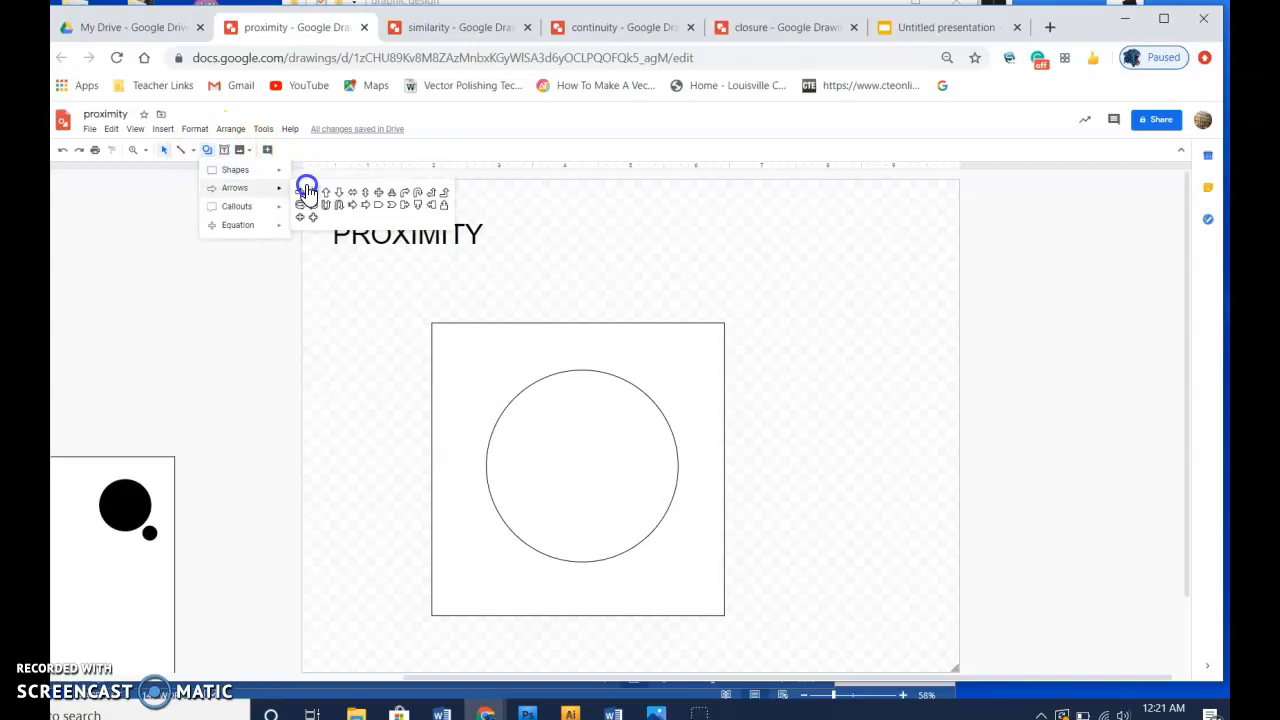
left_click(308, 192)
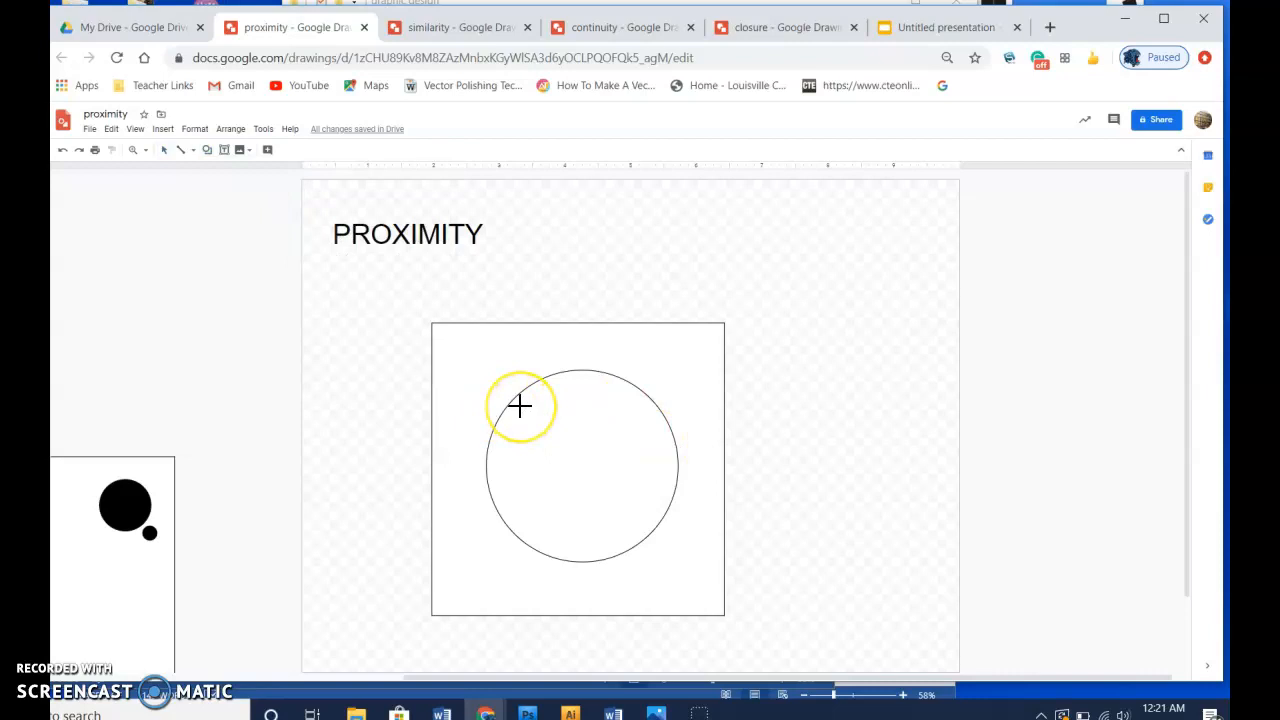
left_click(532, 418)
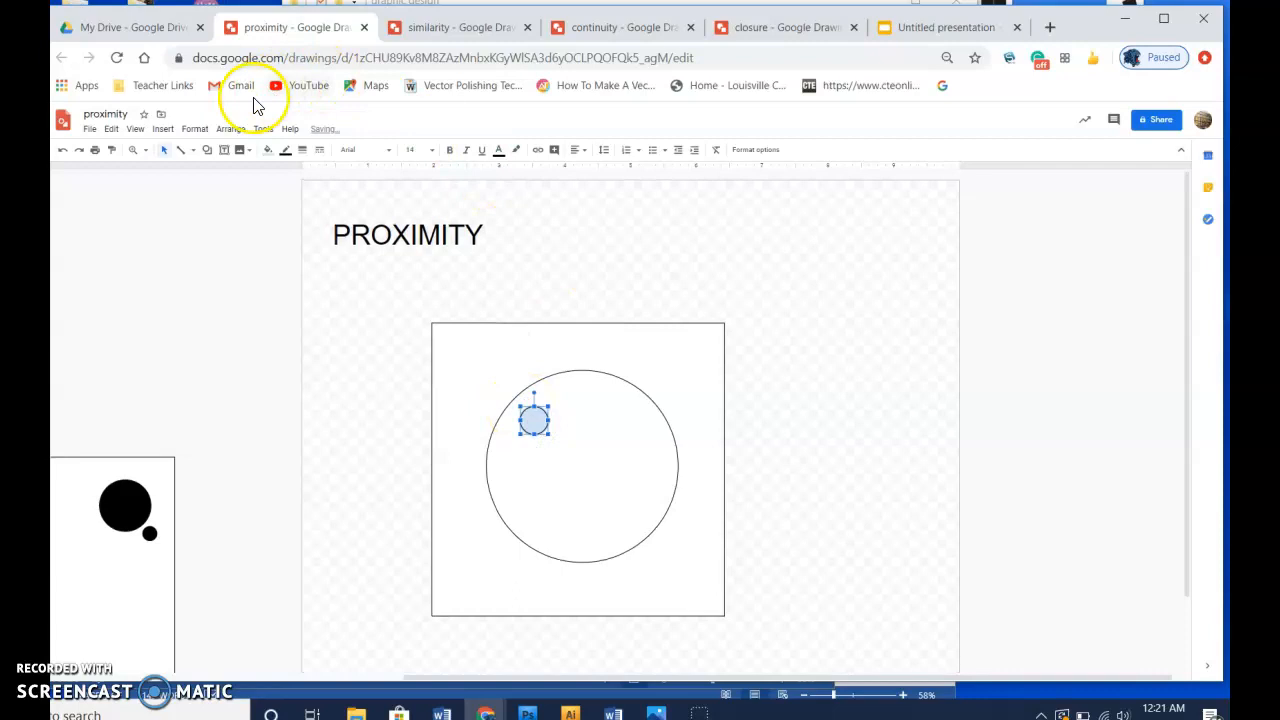
left_click(268, 148)
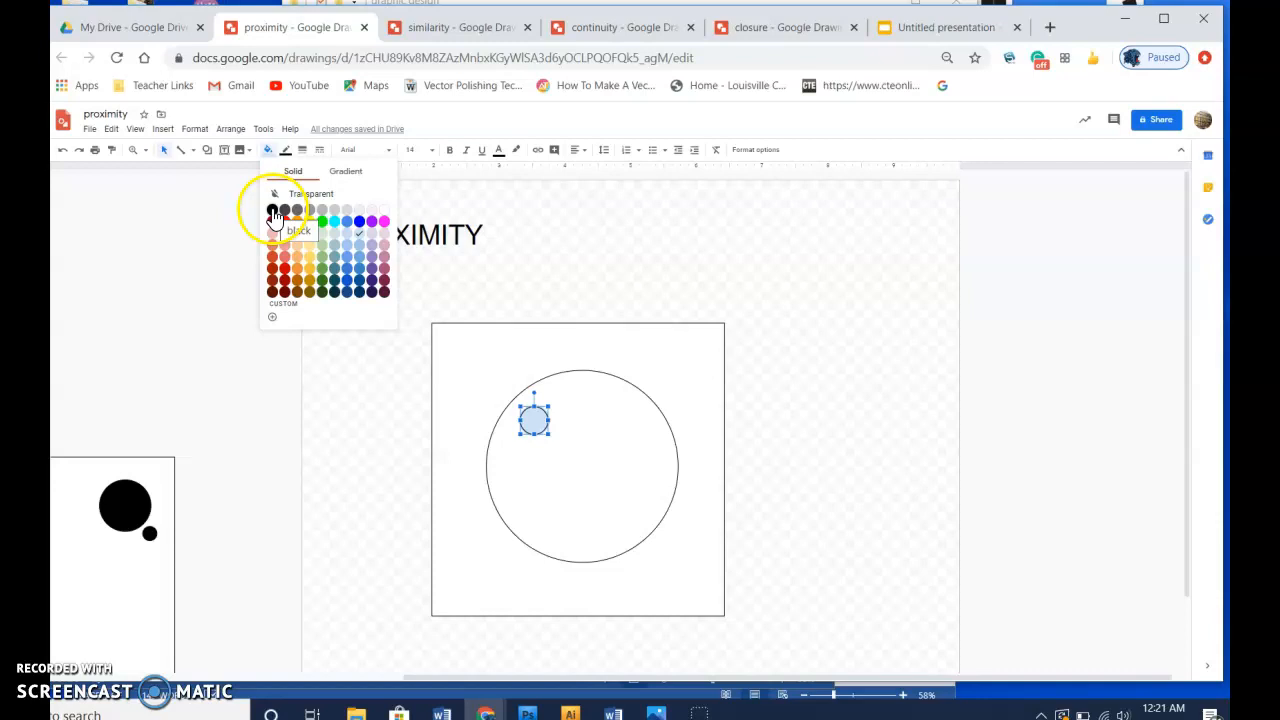
left_click(274, 212)
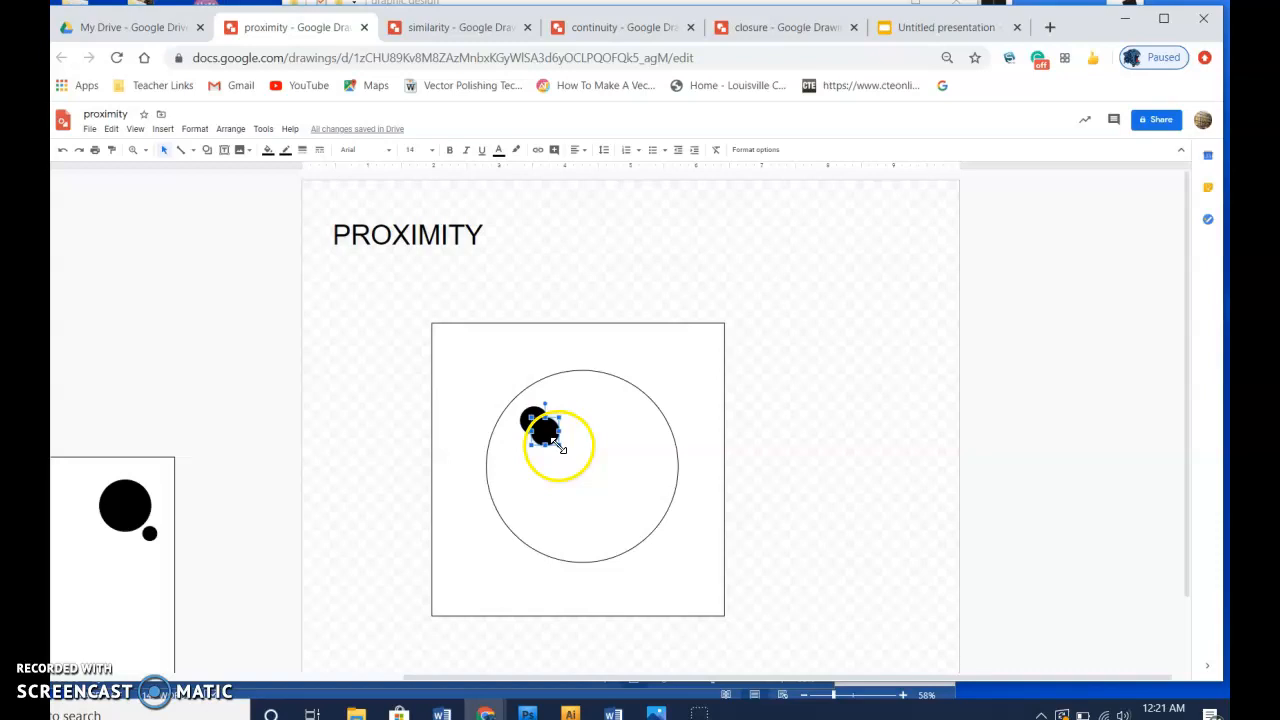
left_click_drag(558, 444, 570, 420)
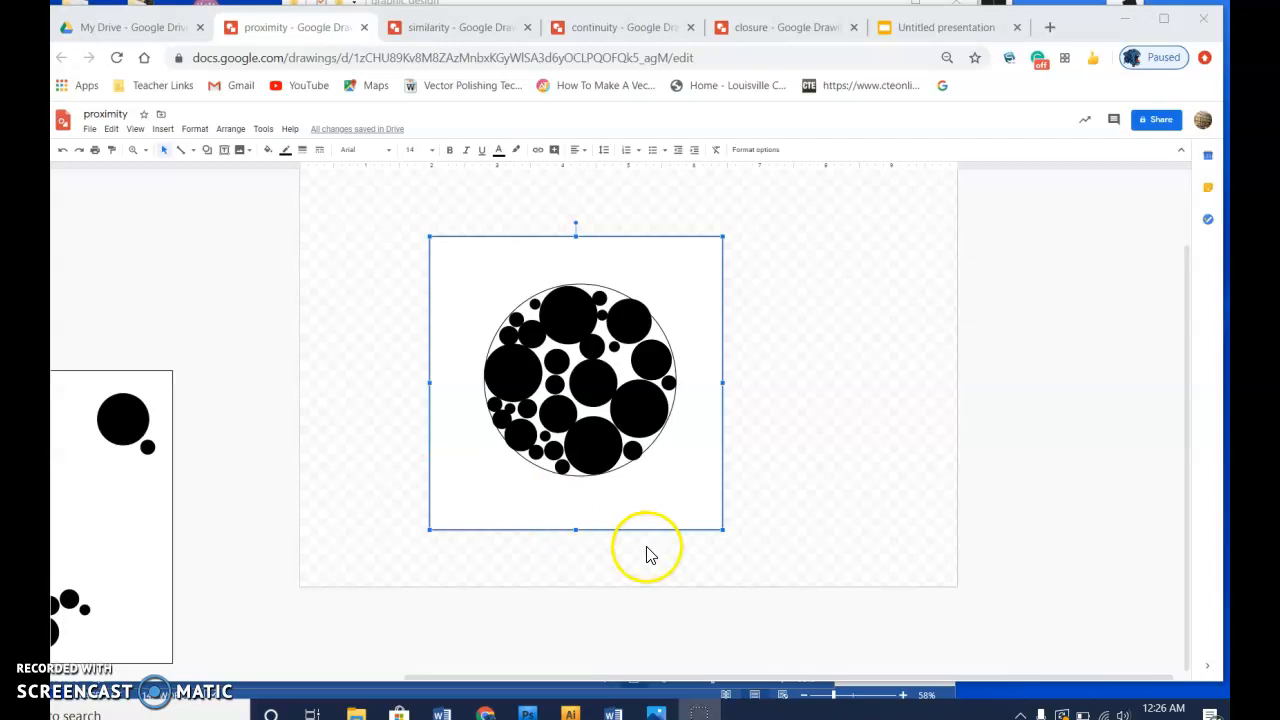
mouse_move(632, 318)
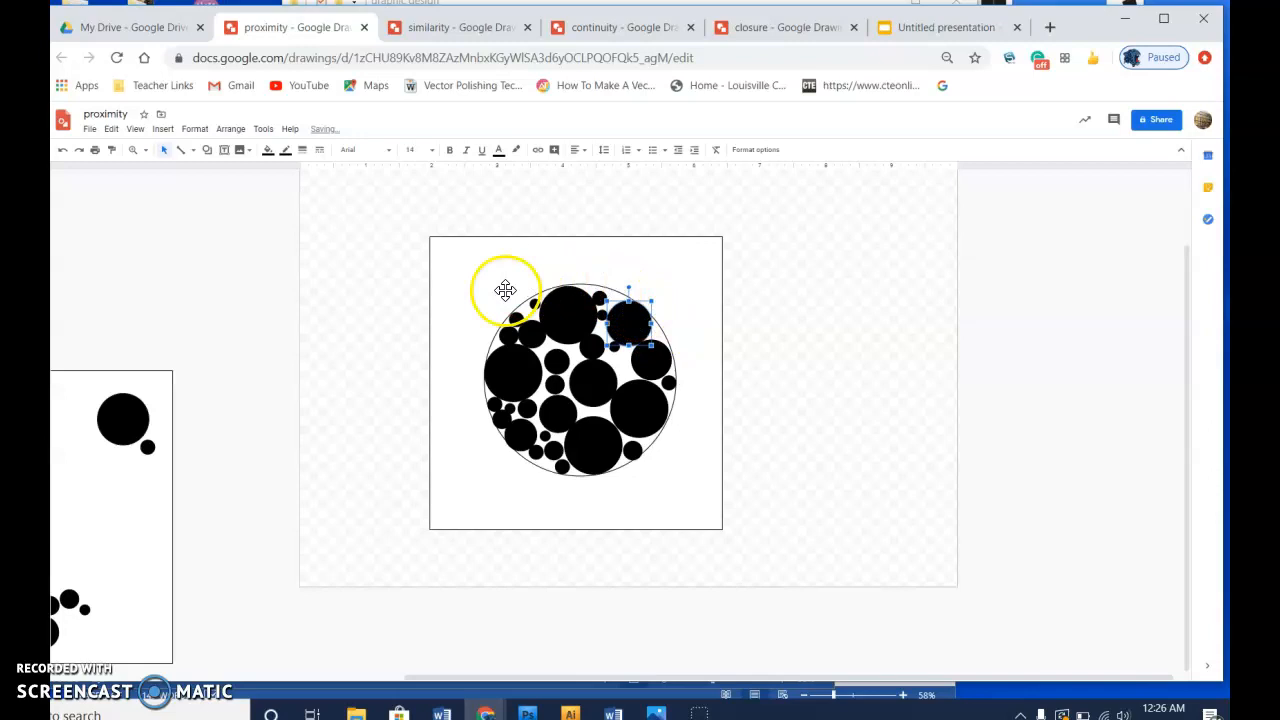
Delete the outer guide circle, leaving only the packed black circle cluster
left_click(728, 390)
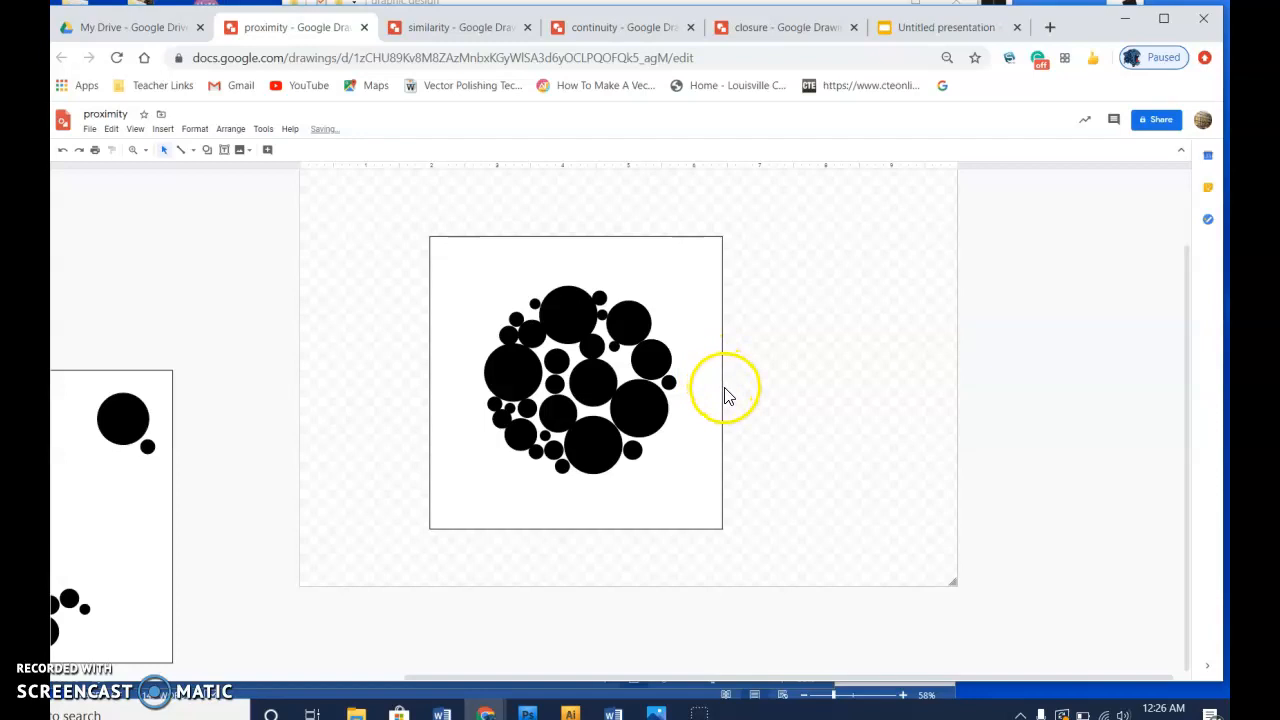
left_click(576, 380)
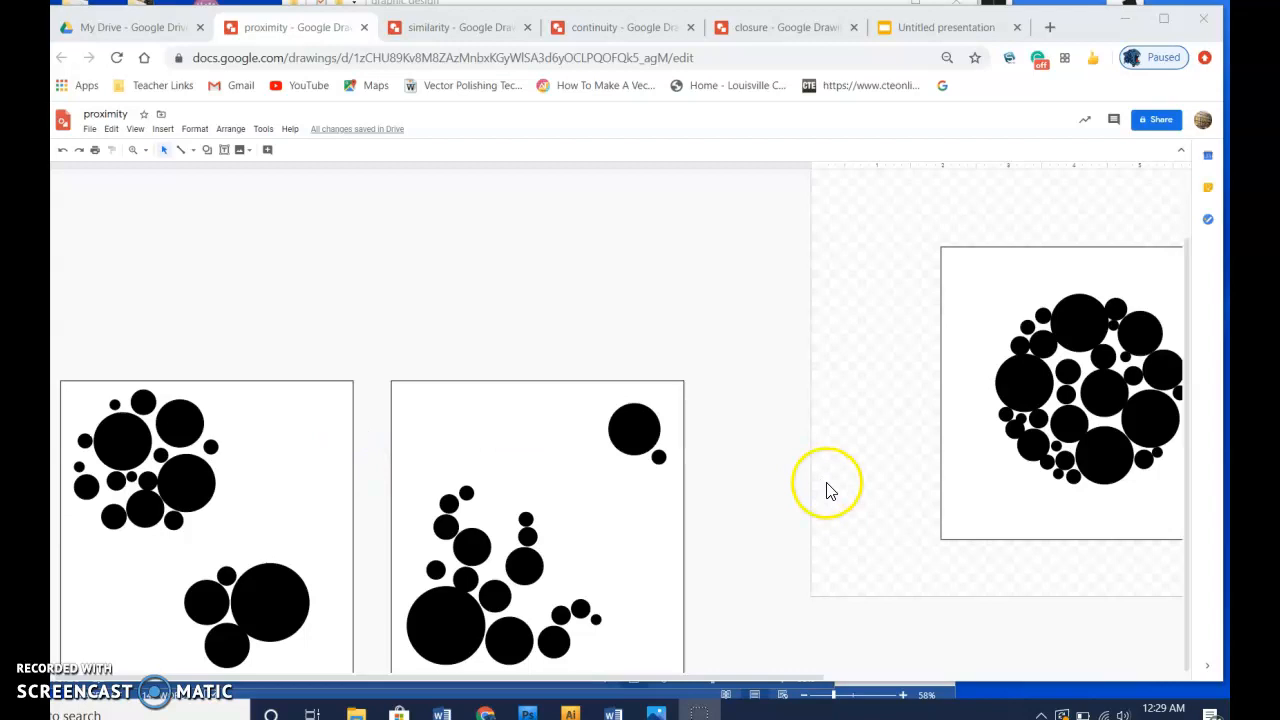
mouse_move(544, 568)
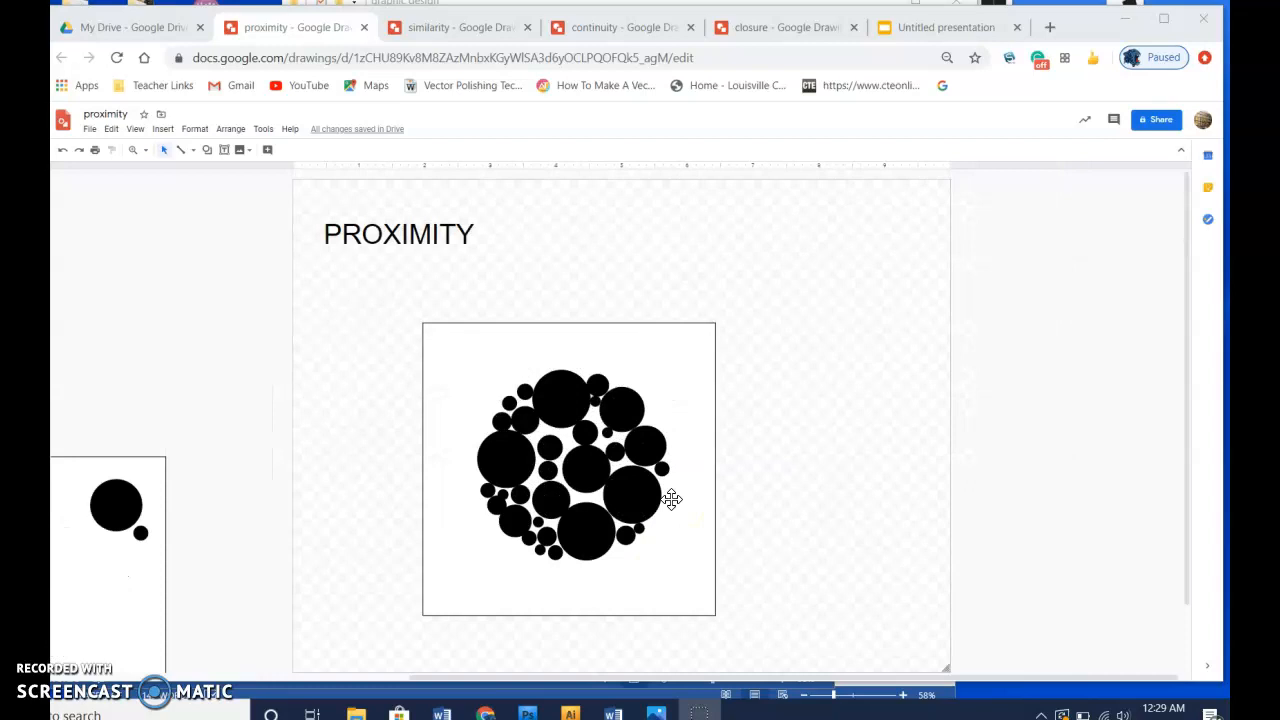
Switch to the Similarity drawing and build an all-black-squares grid in the frame
left_click(456, 28)
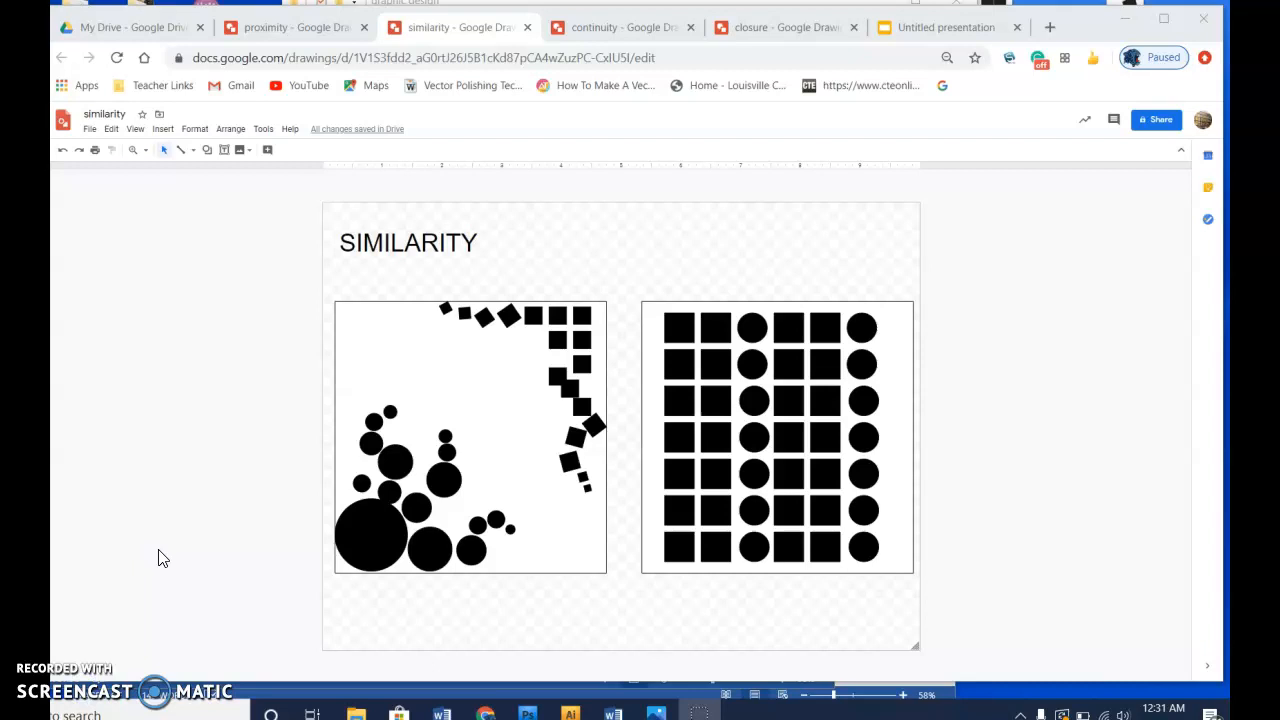
mouse_move(252, 552)
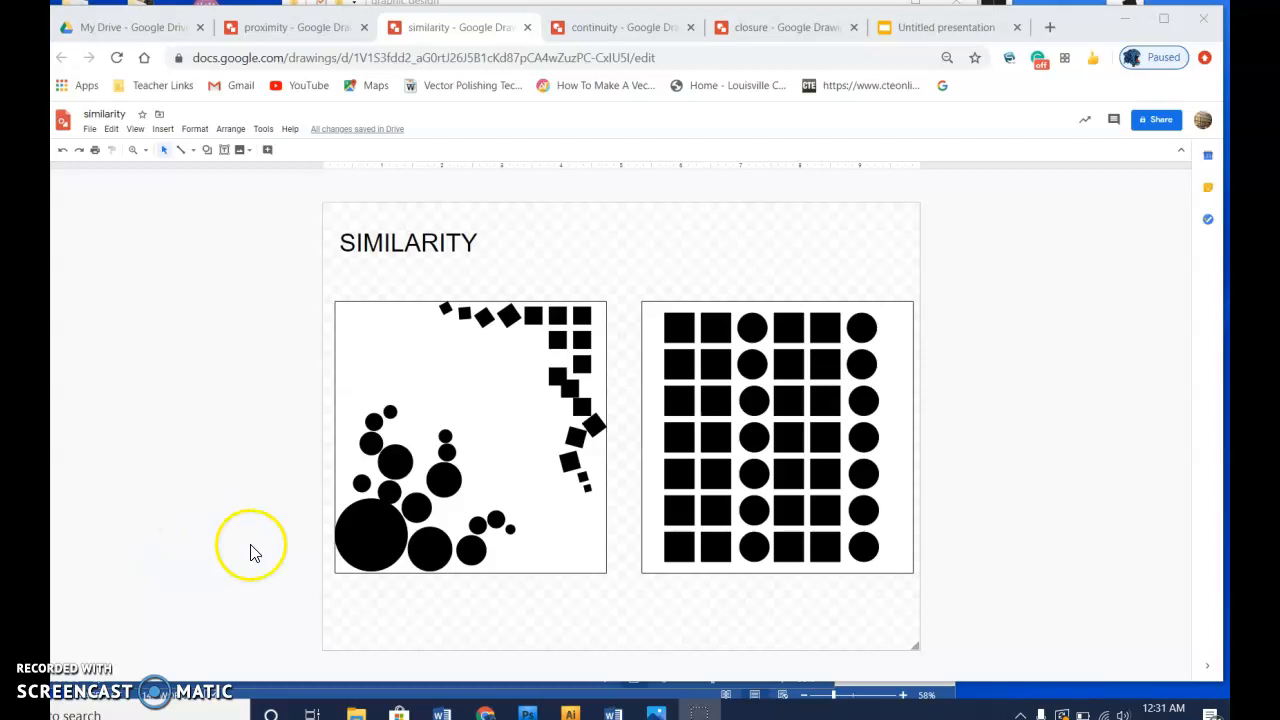
mouse_move(380, 352)
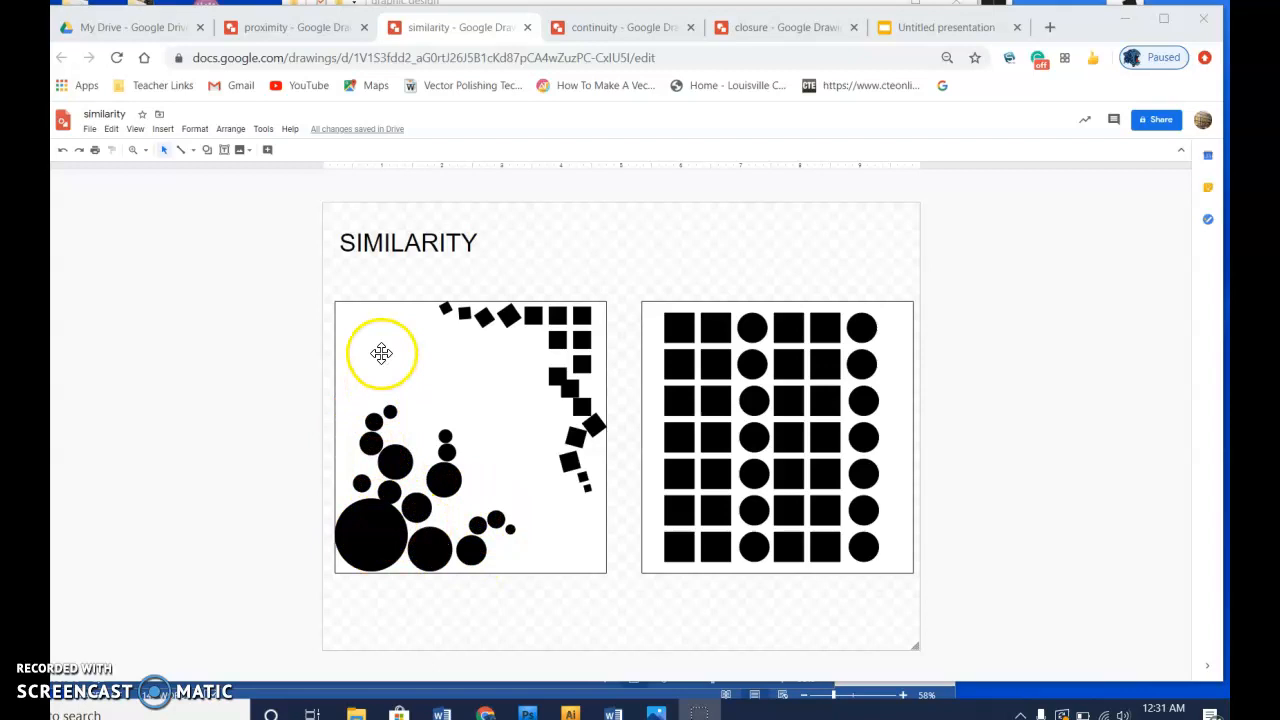
mouse_move(580, 352)
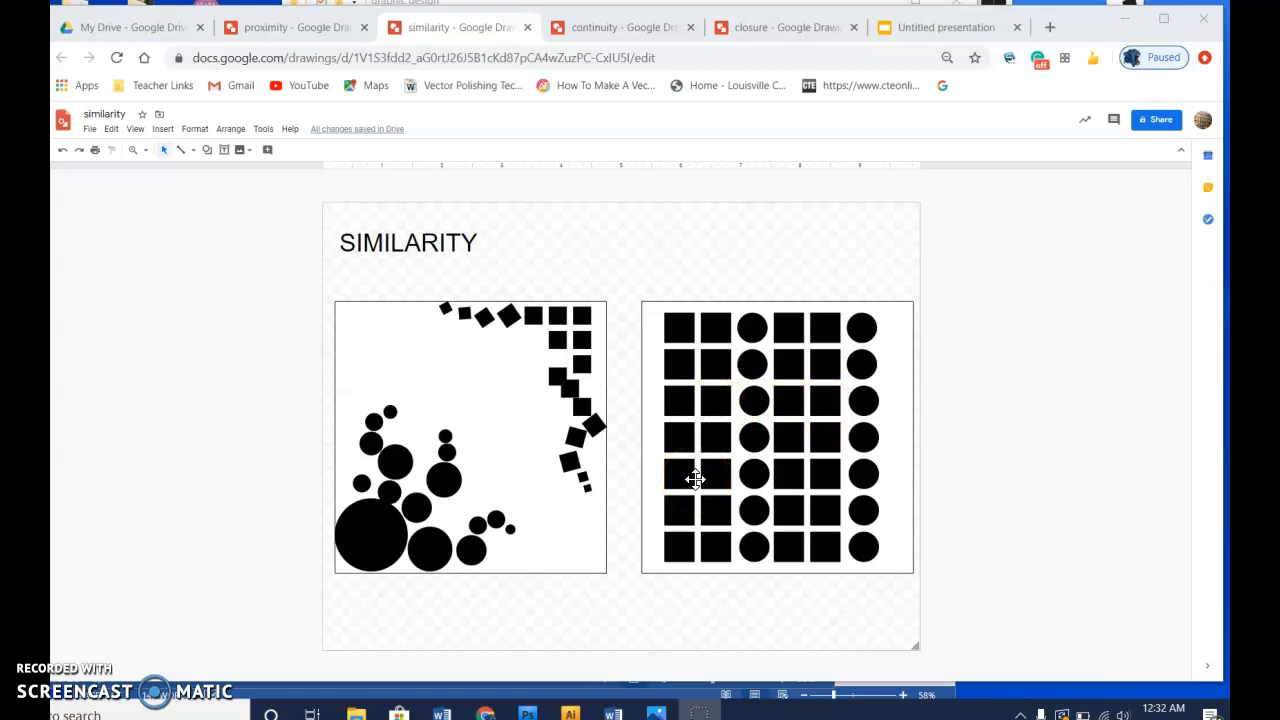
mouse_move(776, 334)
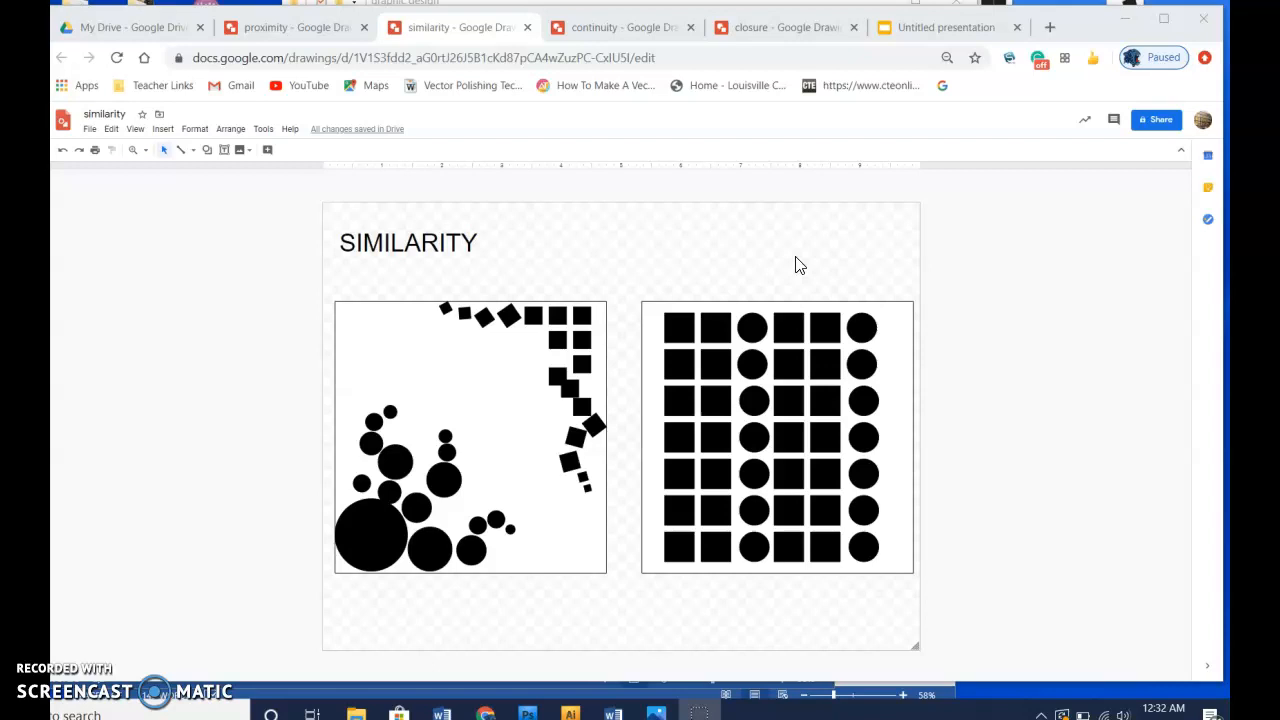
left_click(1048, 28)
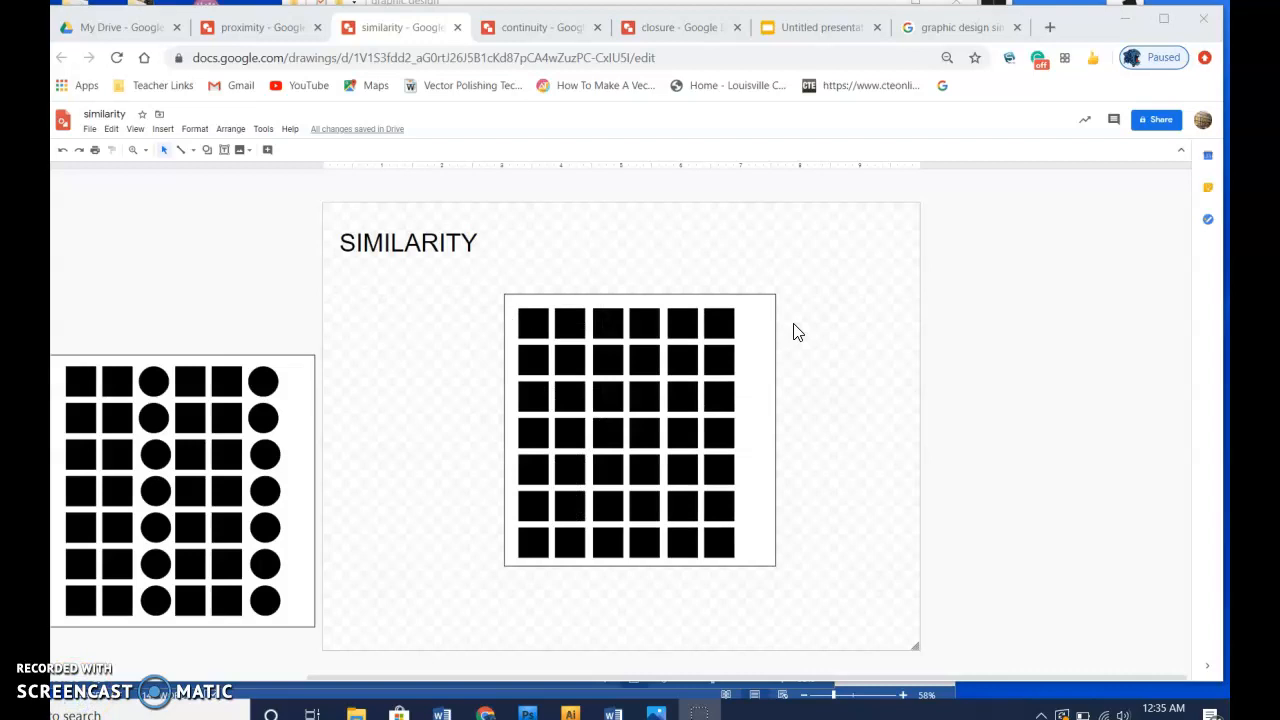
mouse_move(208, 152)
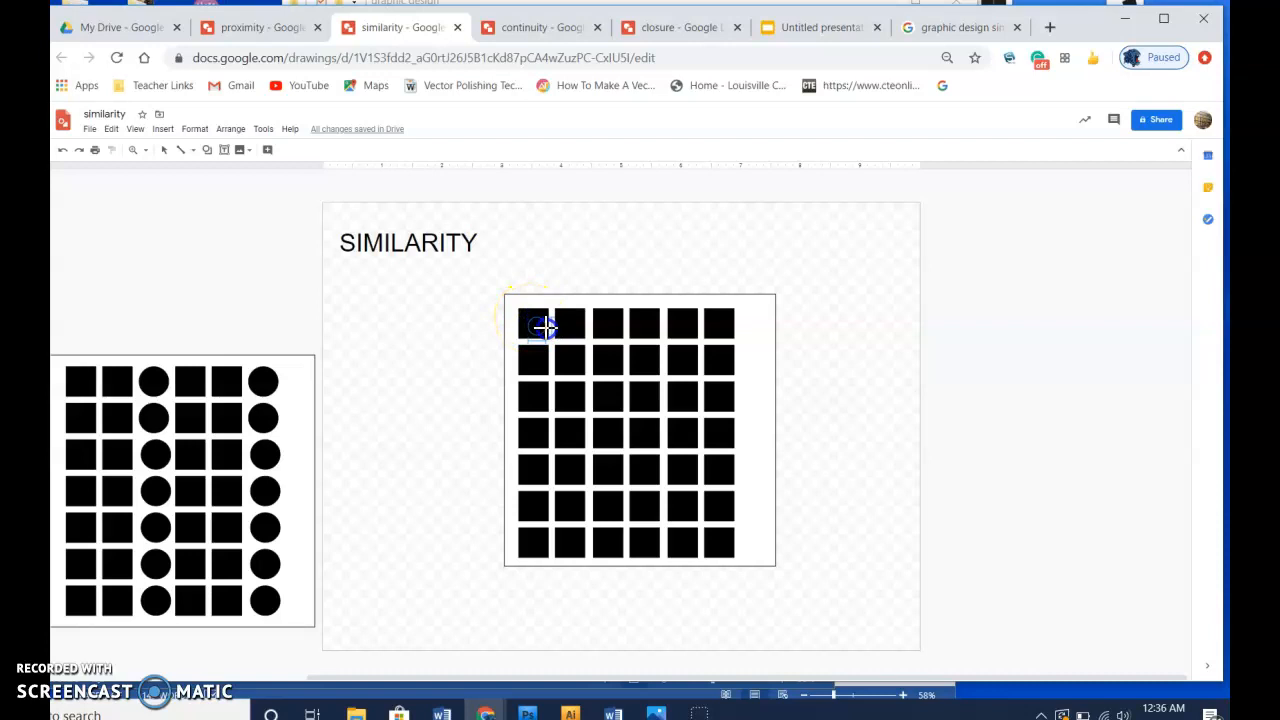
Scatter small white-filled circles over several black squares in the grid
double_click(532, 322)
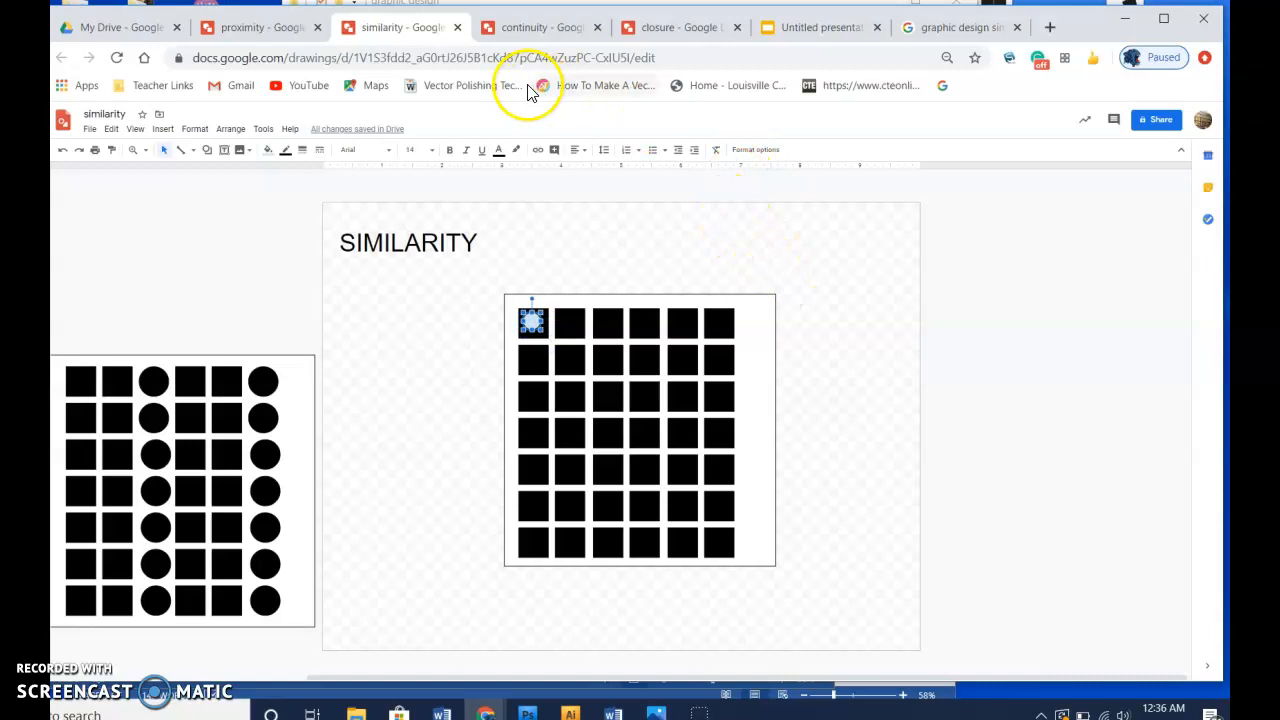
left_click(268, 148)
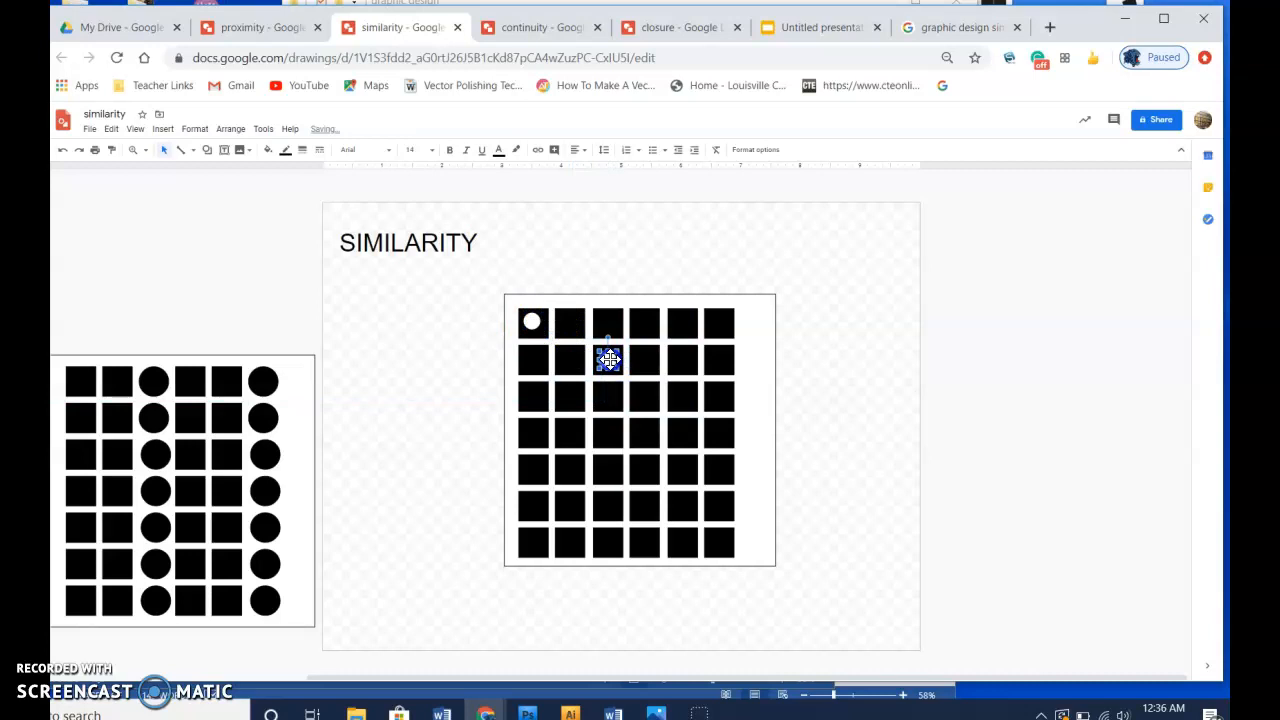
right_click(608, 360)
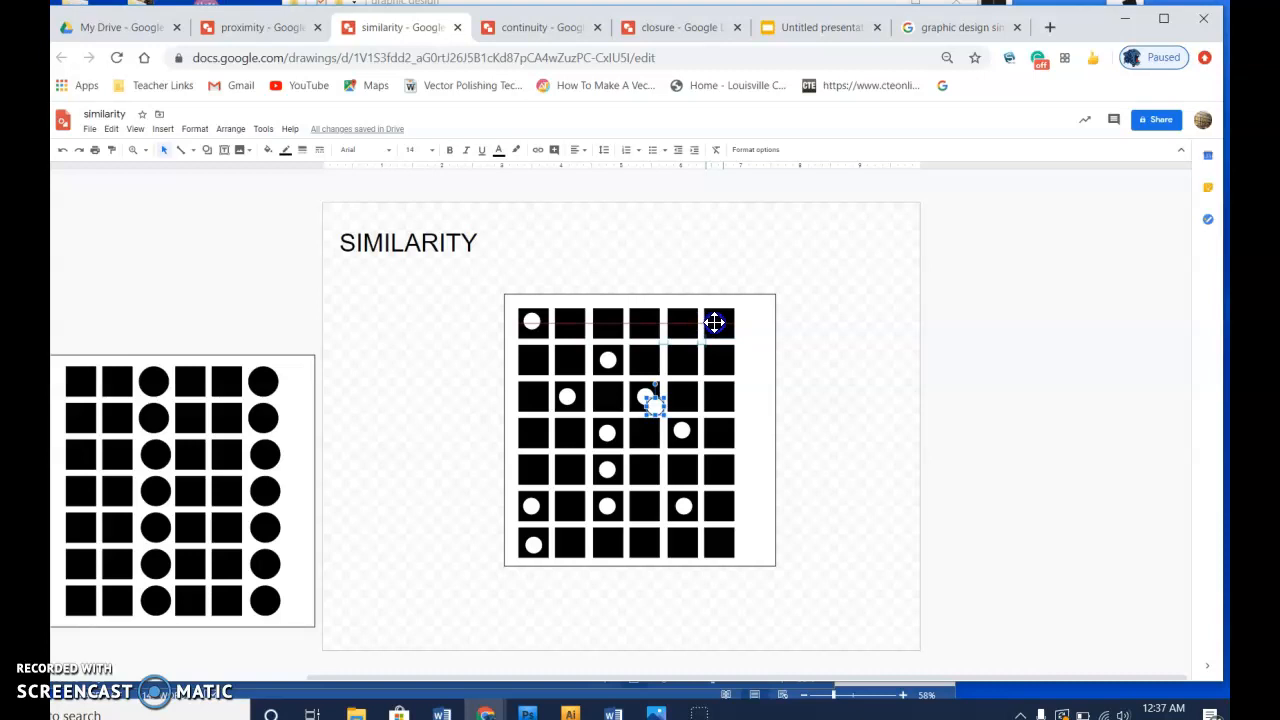
left_click(688, 220)
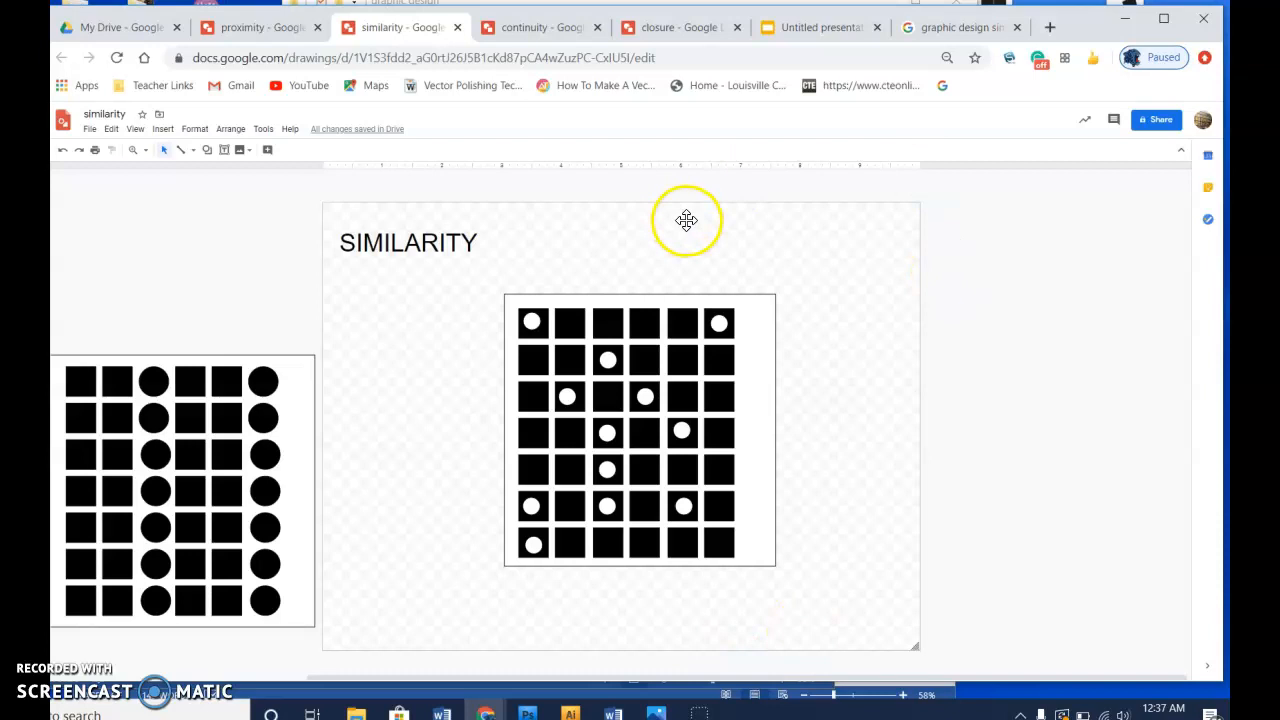
mouse_move(904, 502)
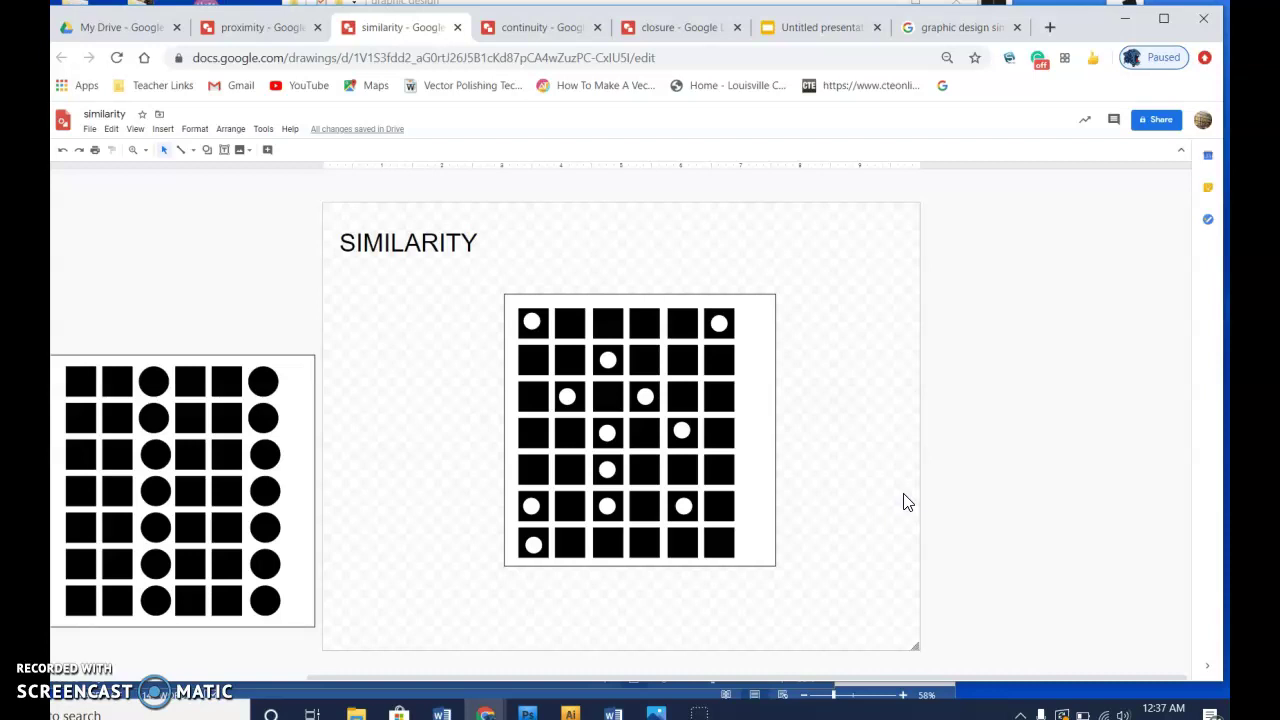
Nudge the white-dotted grid left, then switch to the Continuity drawing
left_click(630, 430)
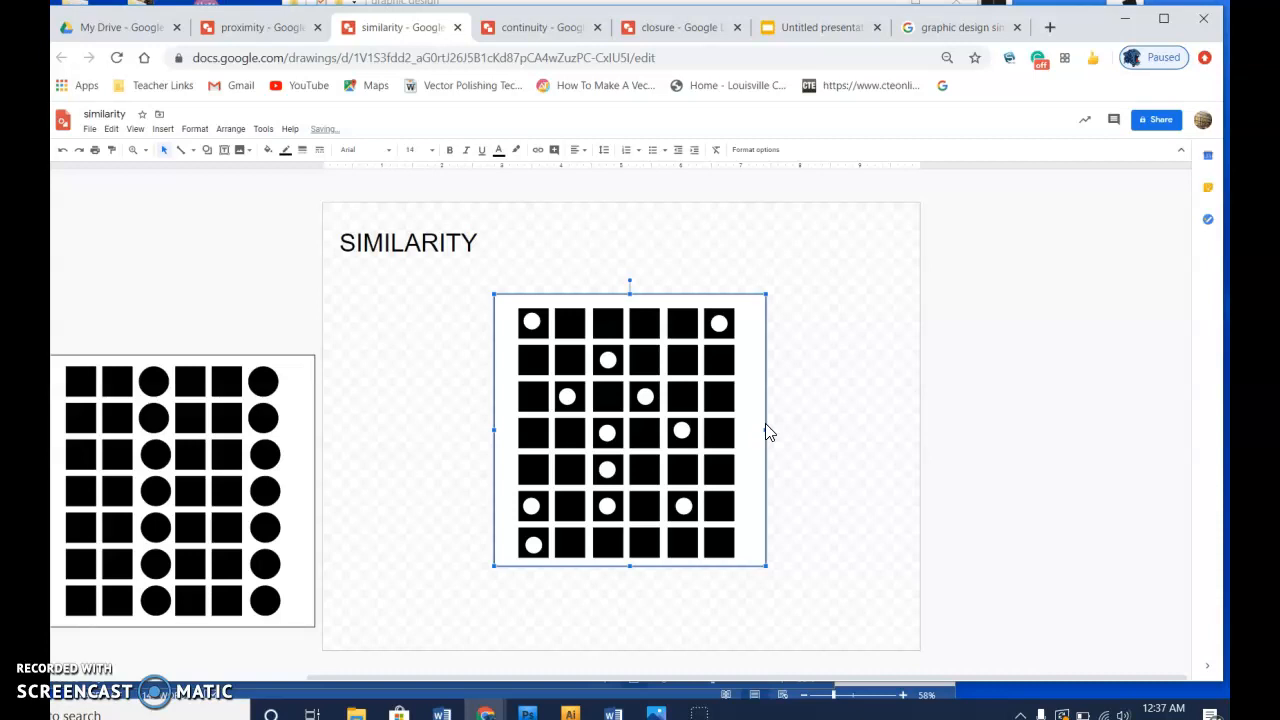
left_click(824, 436)
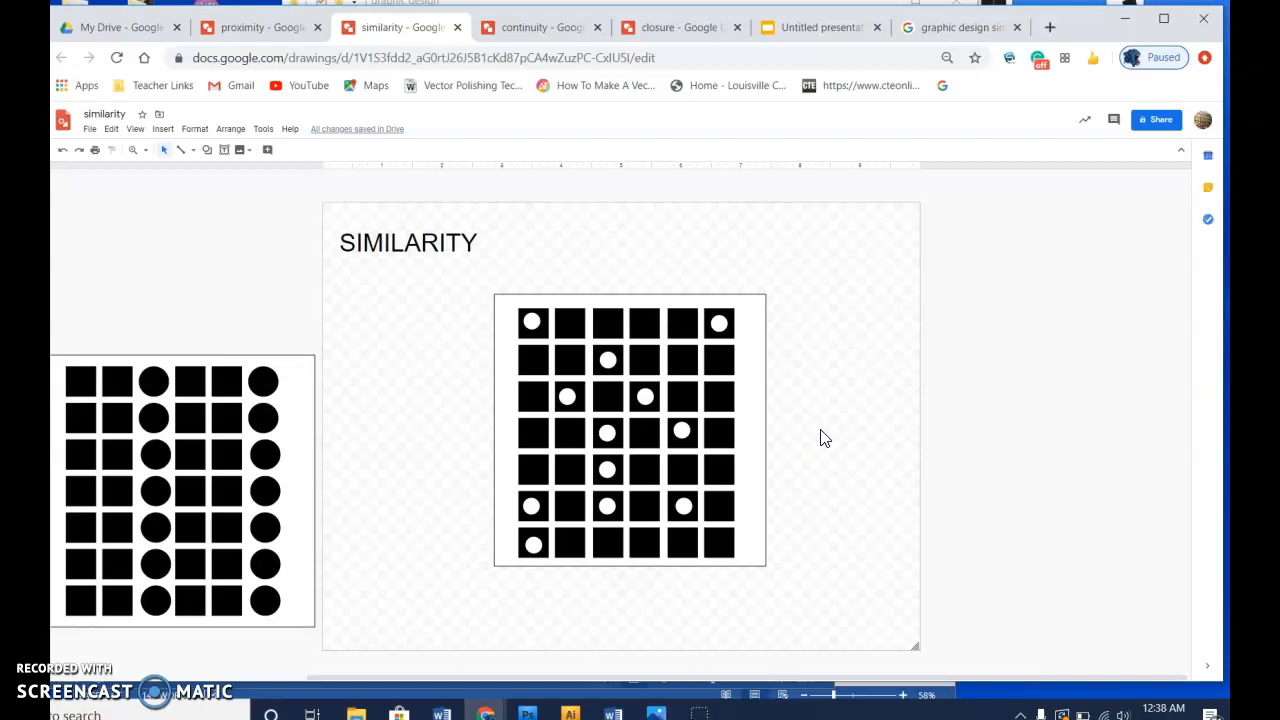
mouse_move(810, 464)
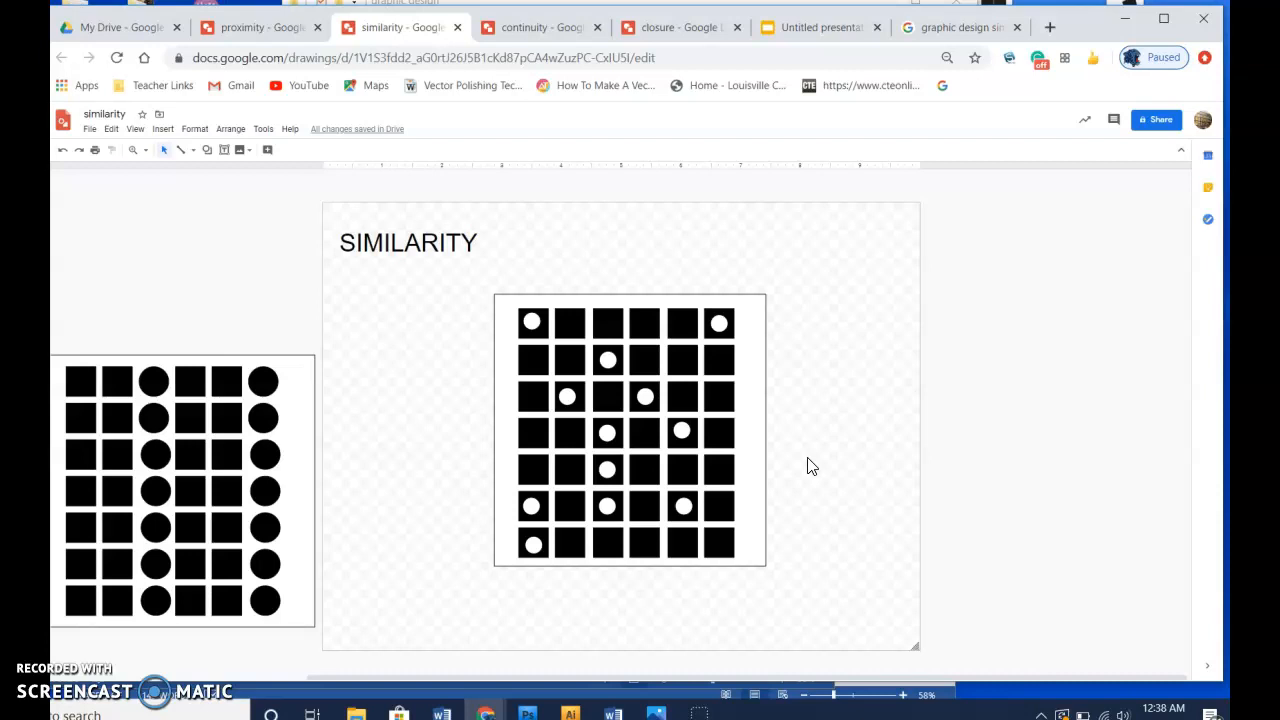
left_click(540, 28)
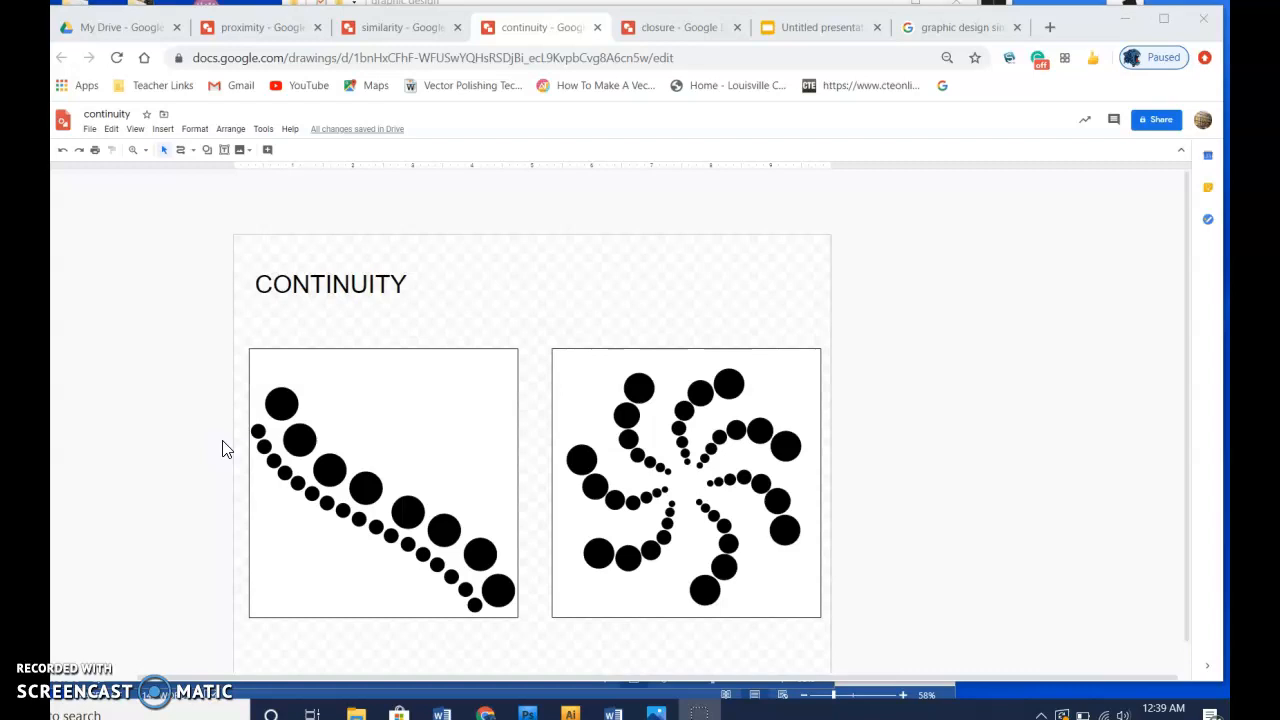
mouse_move(232, 468)
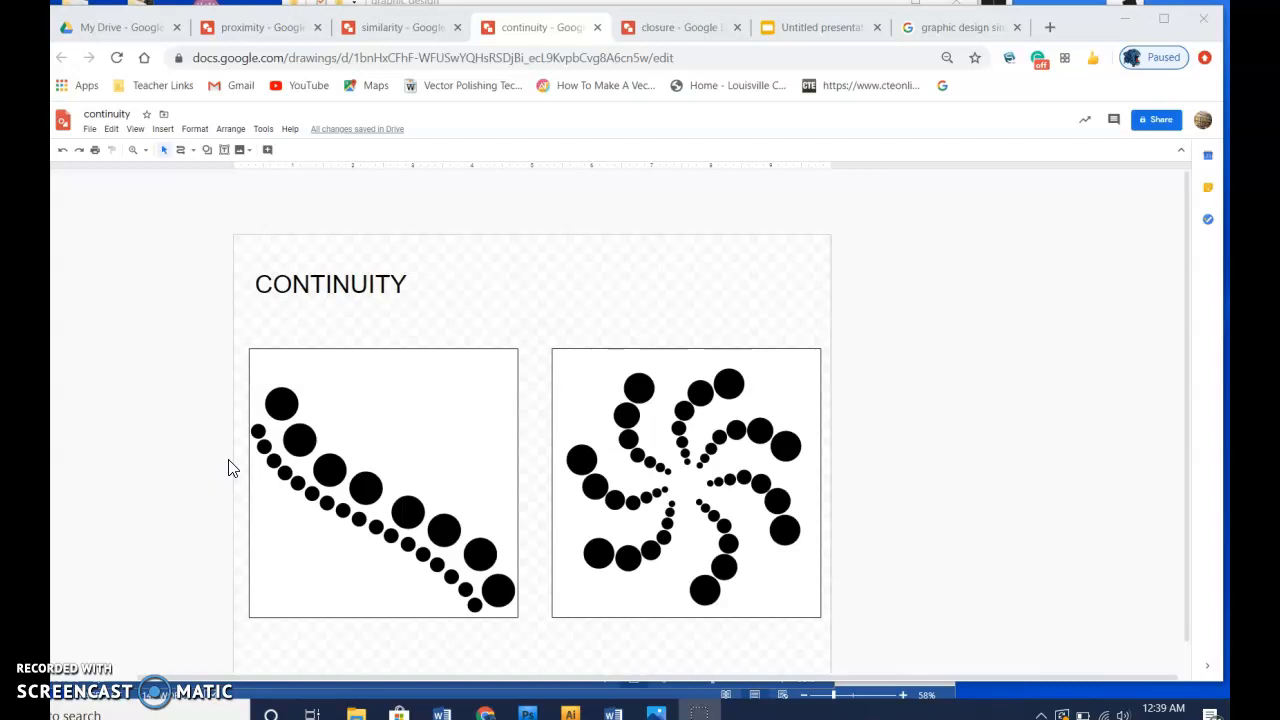
mouse_move(140, 370)
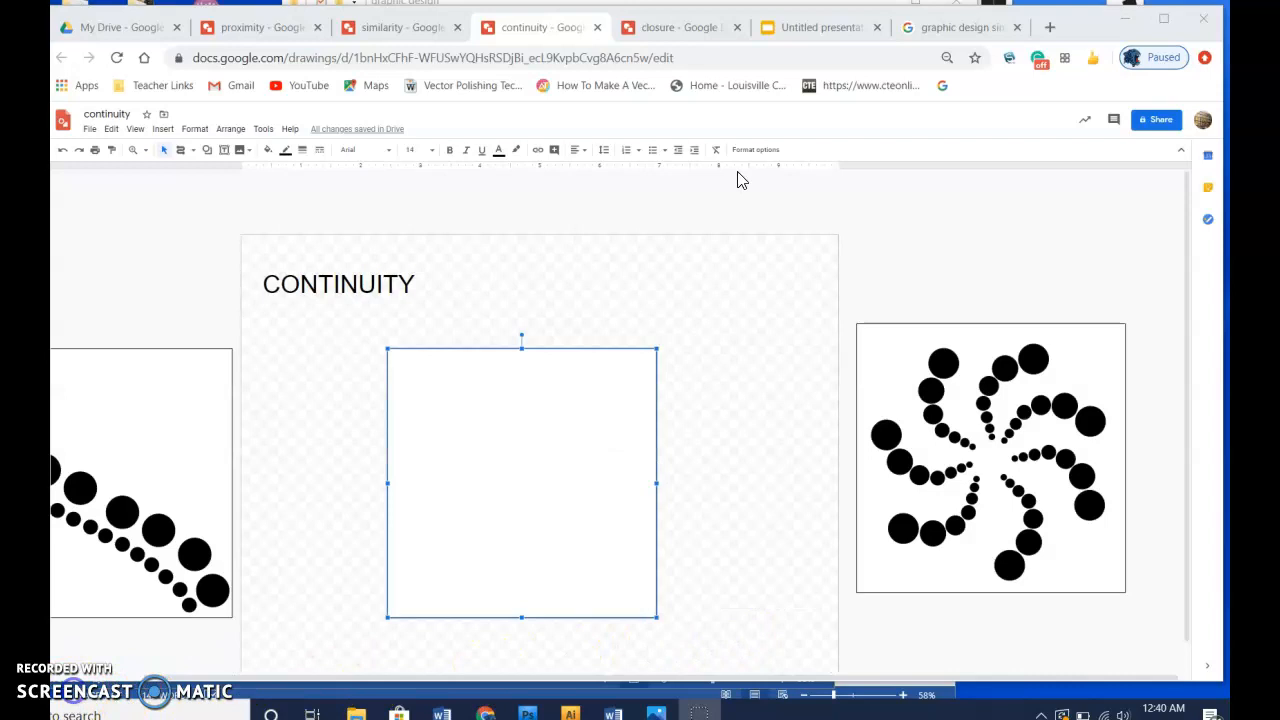
mouse_move(1158, 344)
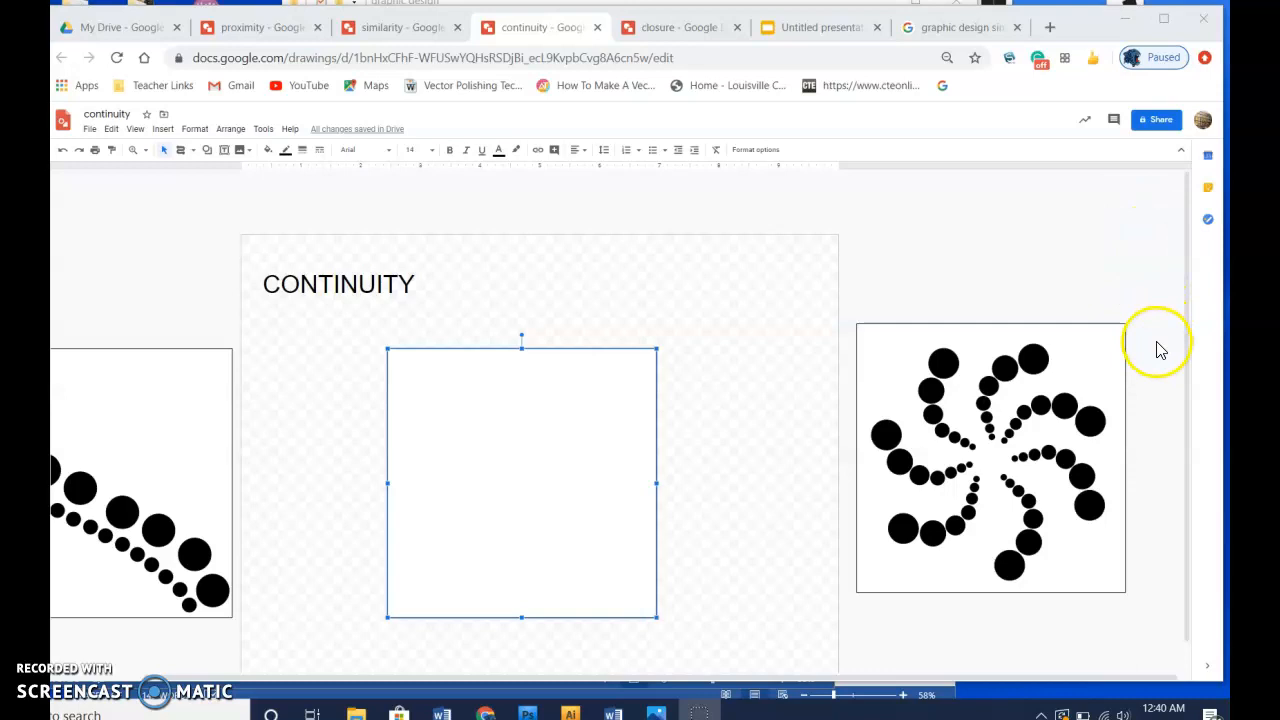
mouse_move(988, 476)
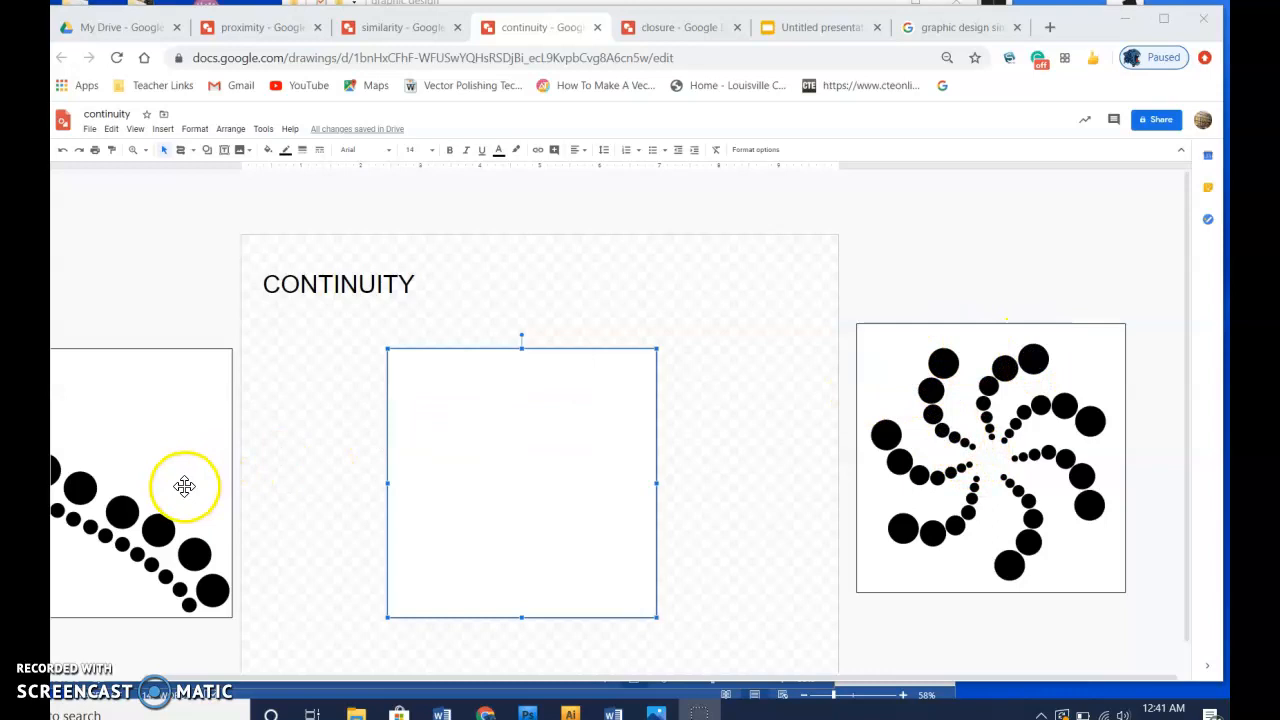
mouse_move(916, 392)
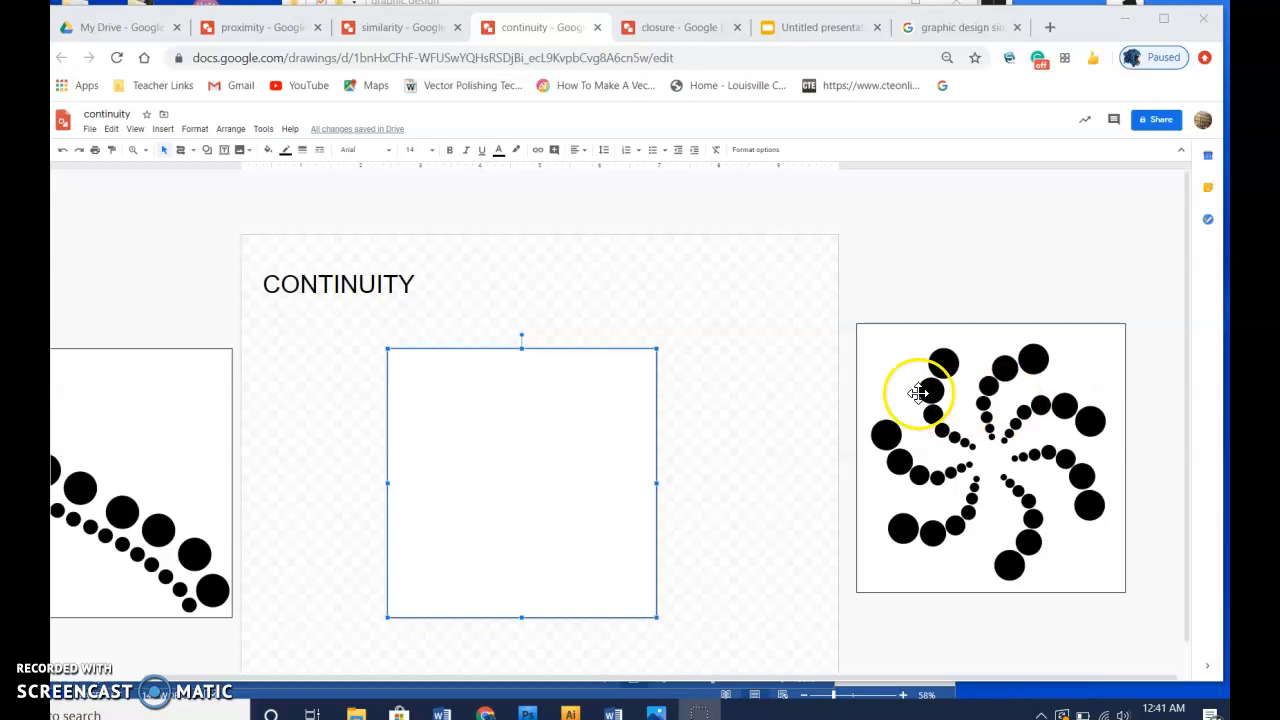
mouse_move(984, 552)
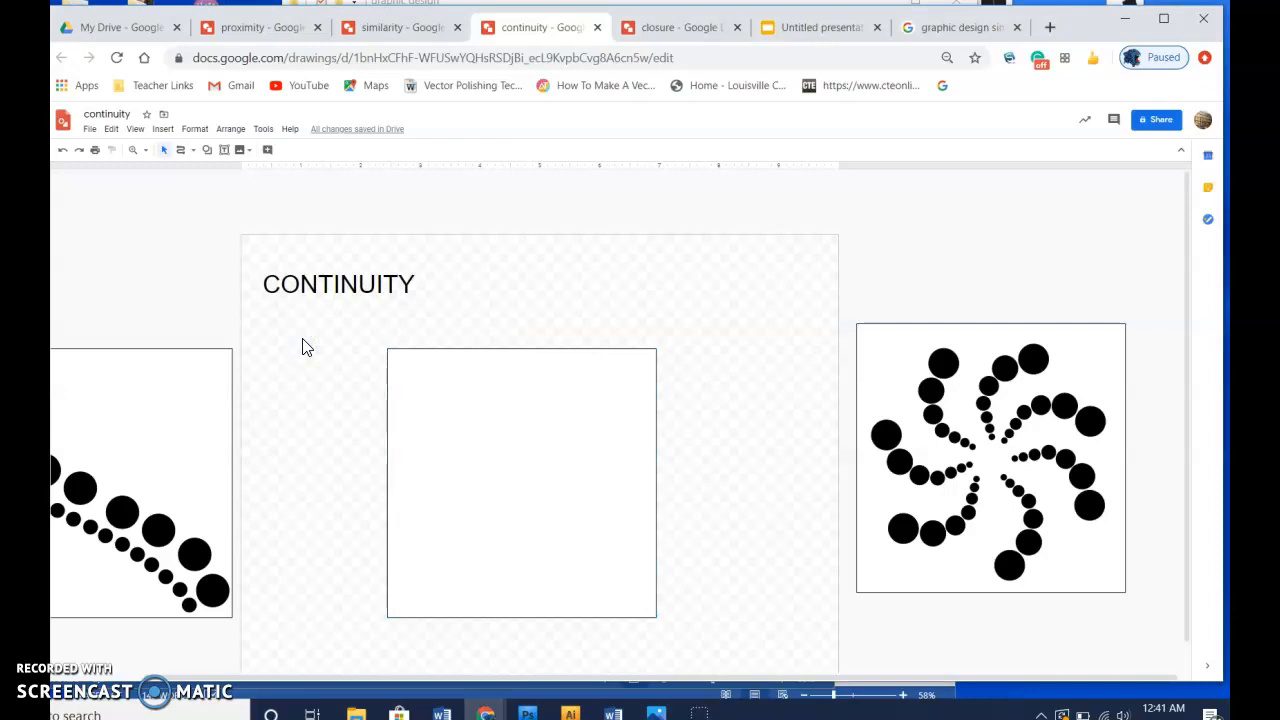
left_click(180, 150)
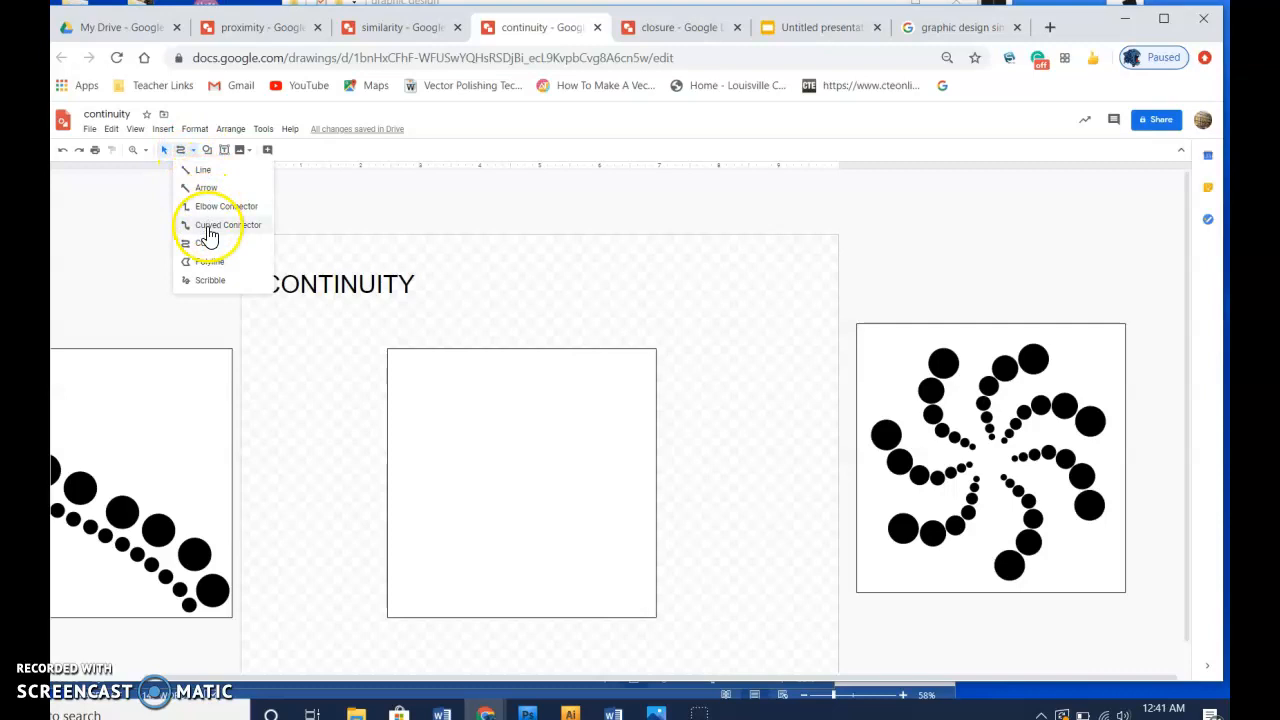
mouse_move(210, 252)
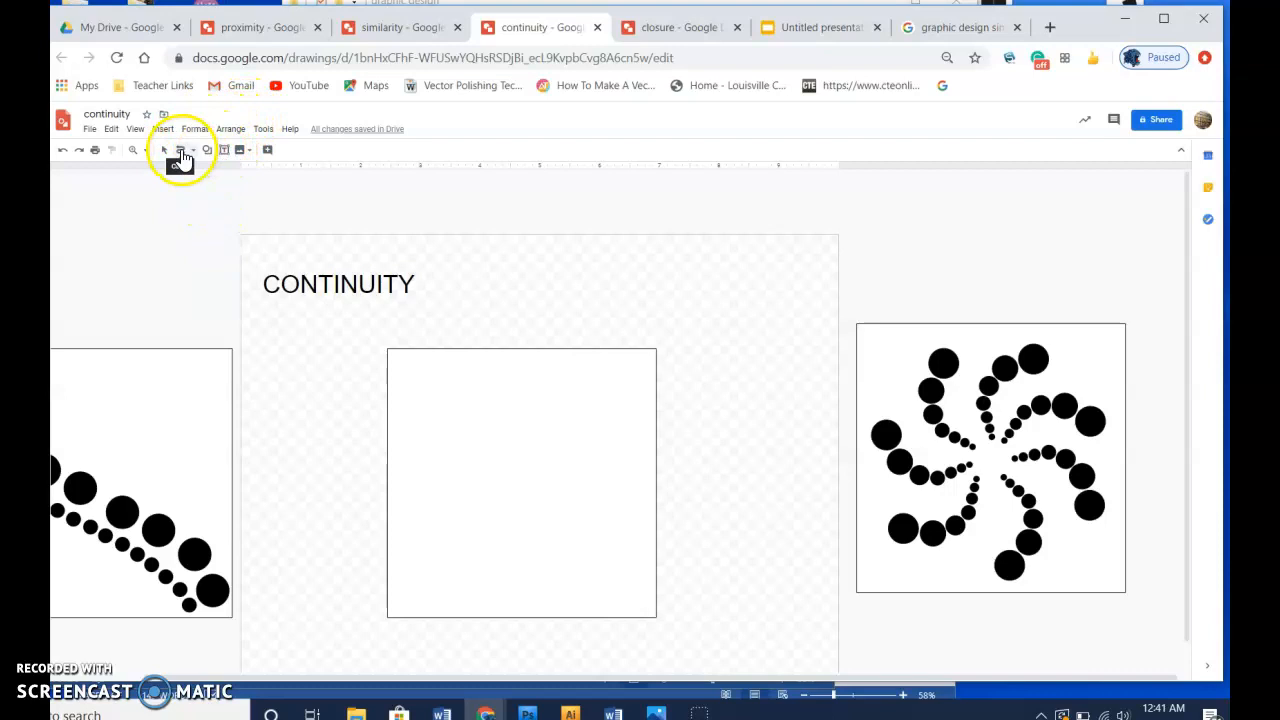
Choose the Curve line type from the toolbar's Line dropdown
left_click(180, 150)
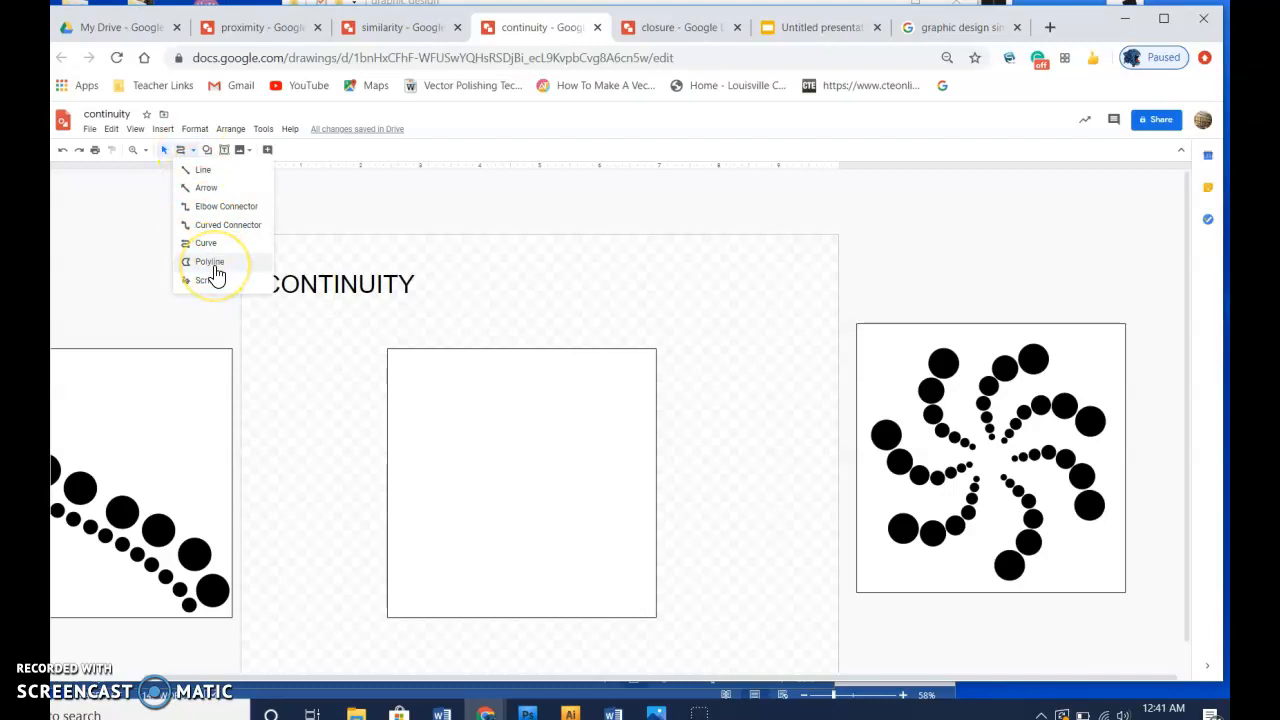
left_click(208, 260)
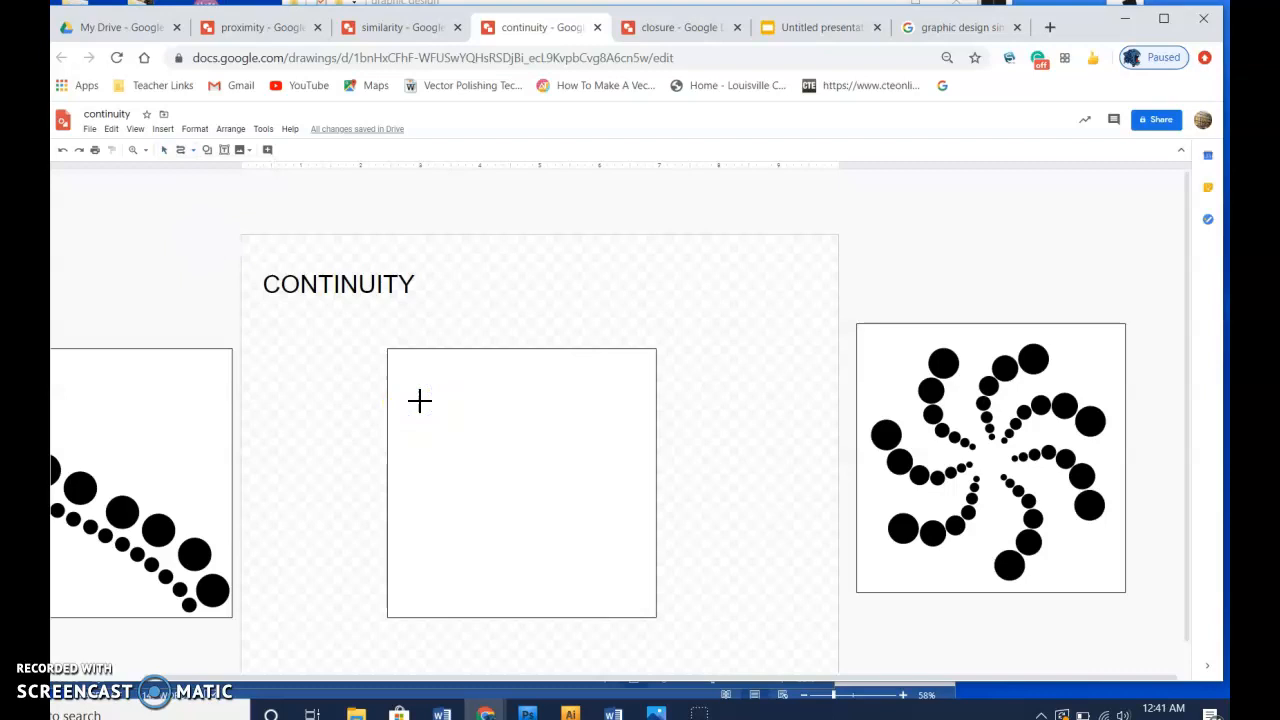
Draw a curve inside the middle square arcing downward from upper left
left_click_drag(420, 400, 570, 520)
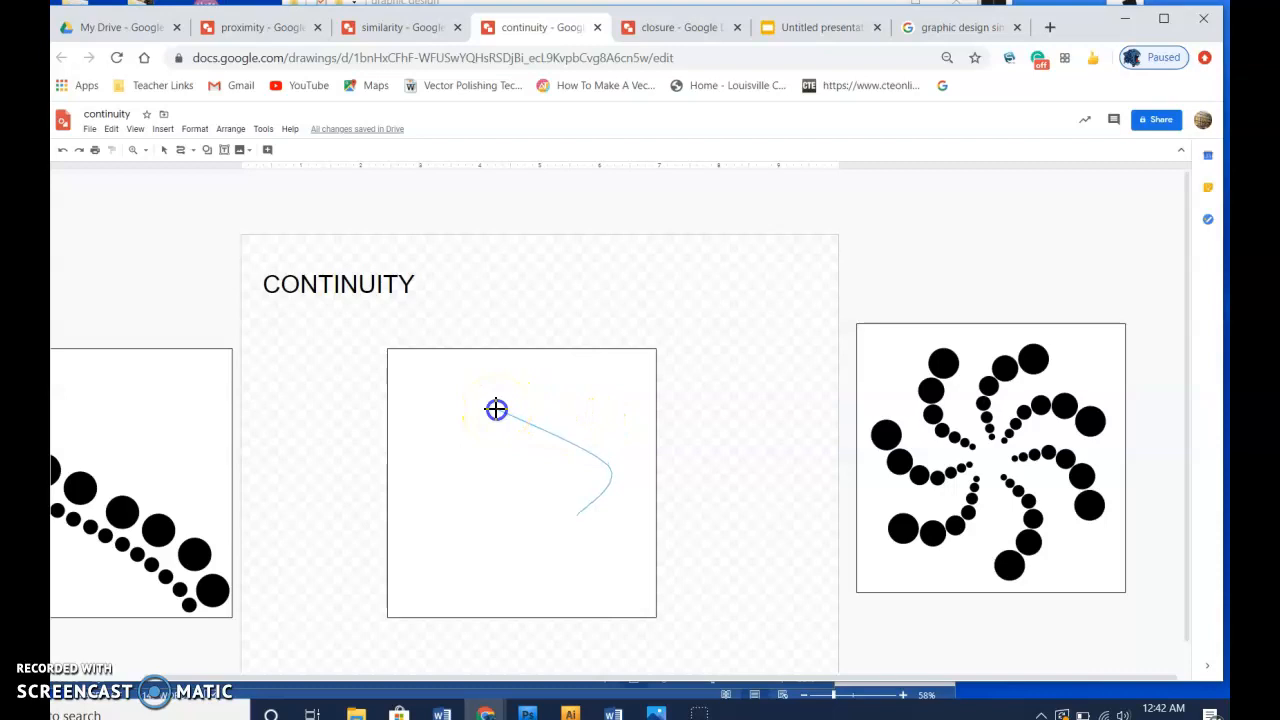
left_click_drag(496, 410, 616, 384)
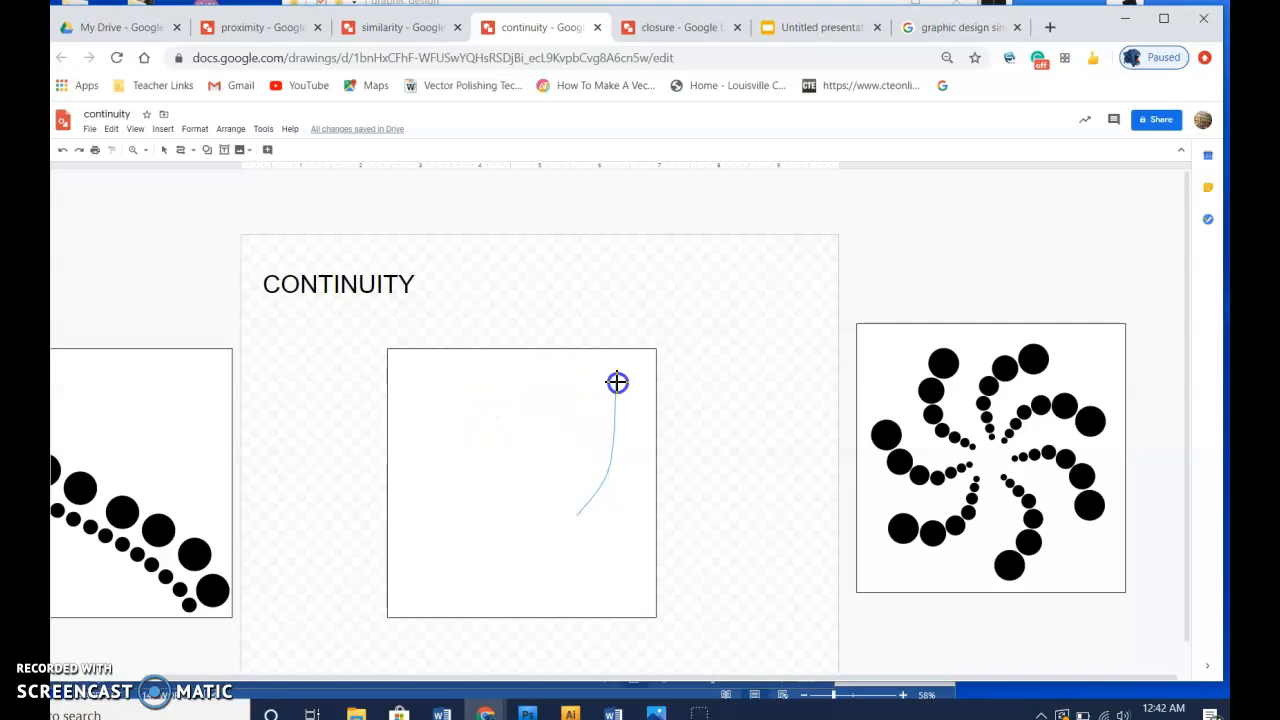
left_click_drag(616, 384, 528, 398)
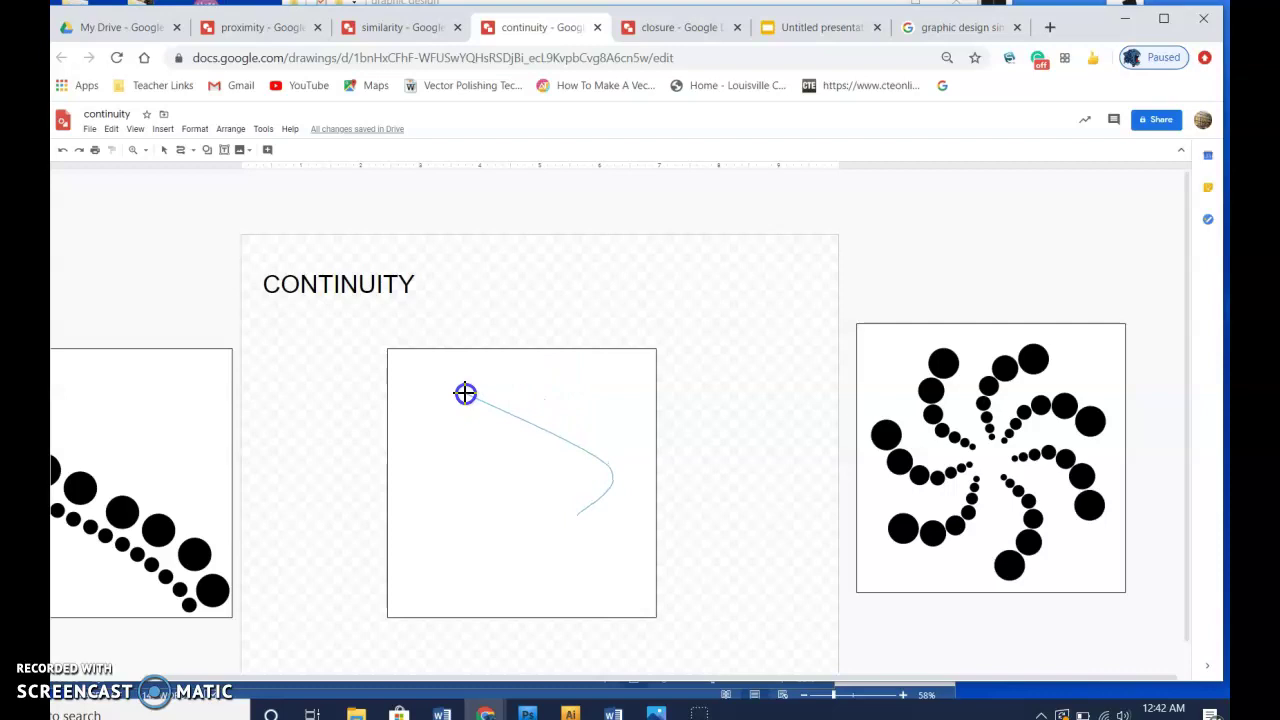
mouse_move(458, 374)
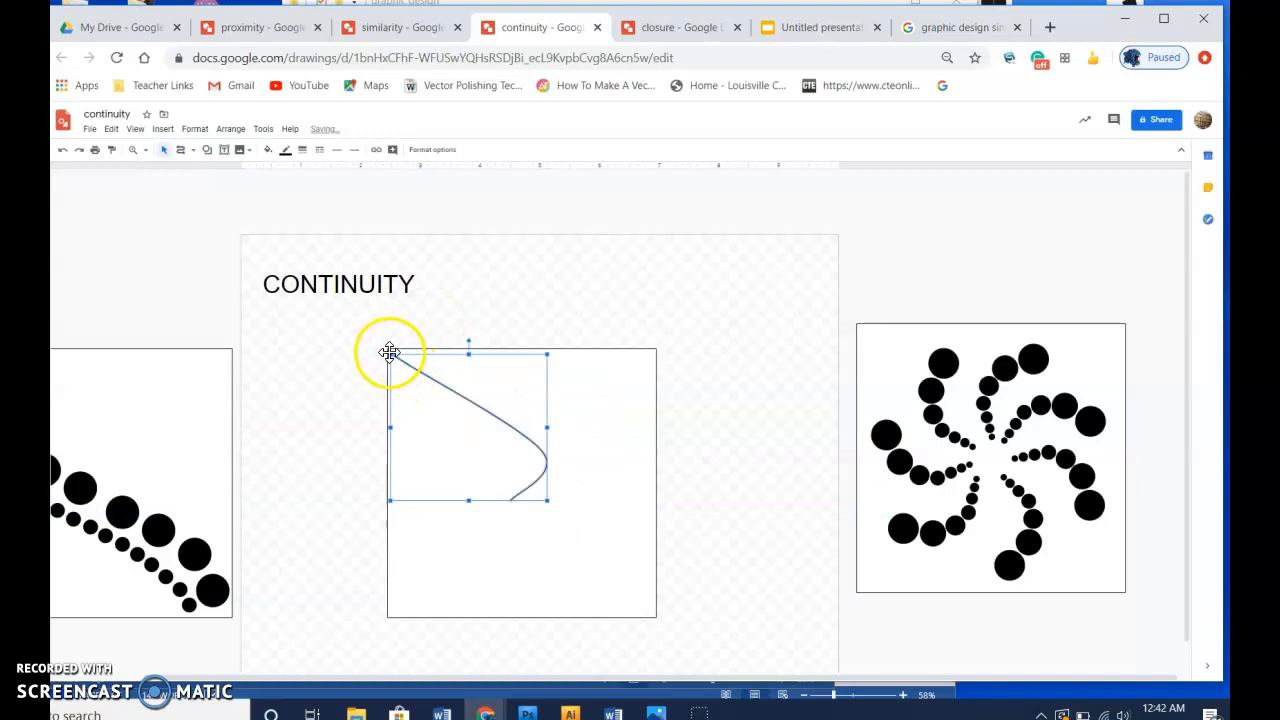
Move the curve to the square's upper left and start drawing a circle at its bend
left_click_drag(388, 352, 492, 432)
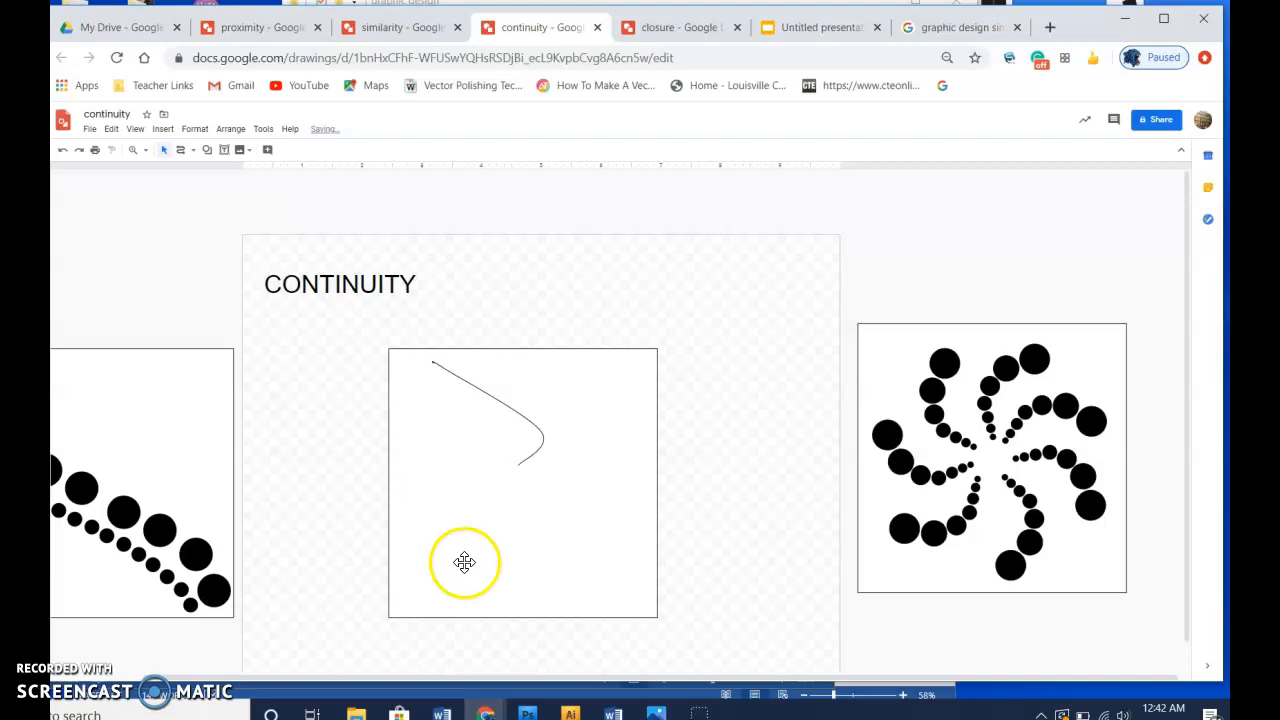
left_click(208, 148)
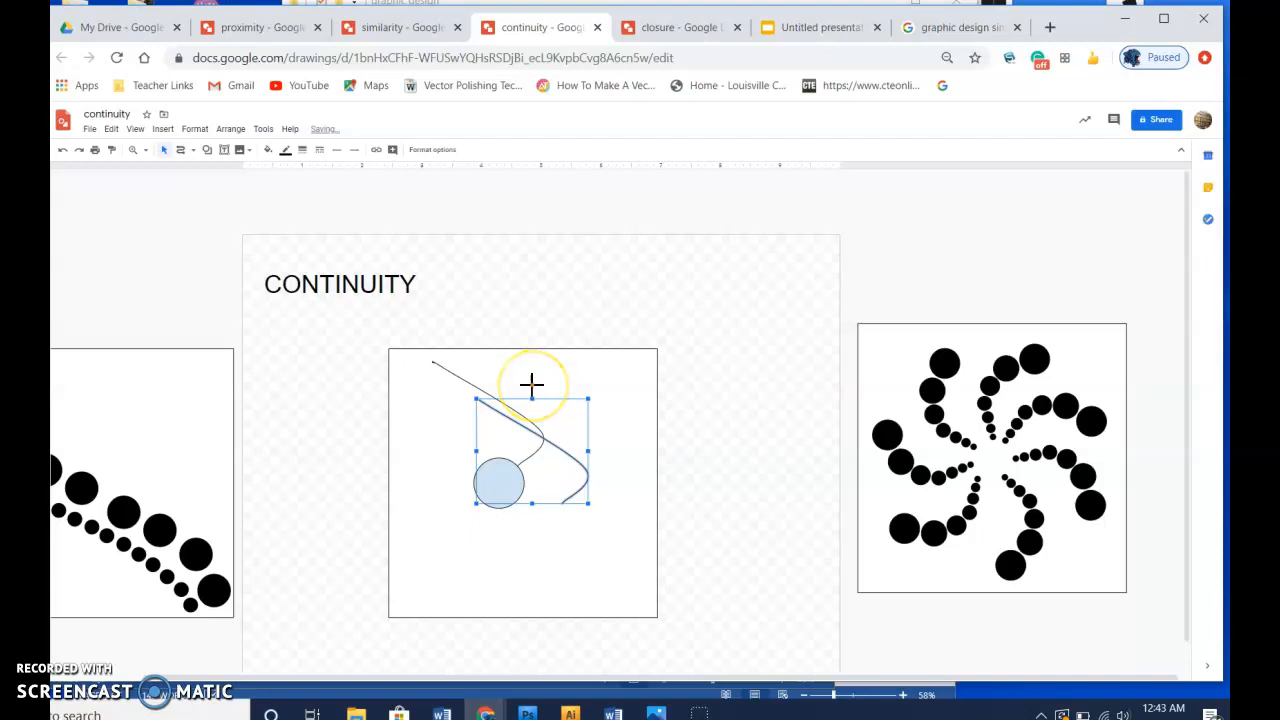
Duplicate the curve and rotate copies into four arms radiating from the light blue circle
left_click_drag(532, 384, 572, 466)
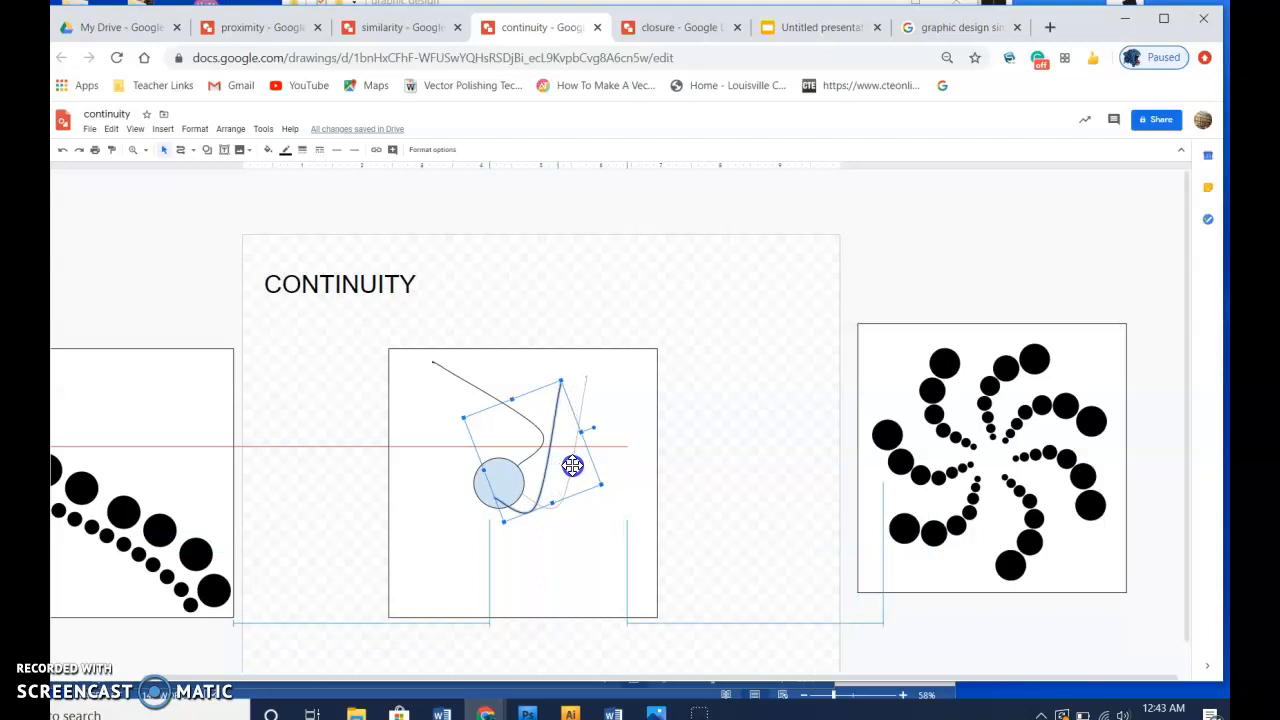
left_click_drag(572, 464, 590, 470)
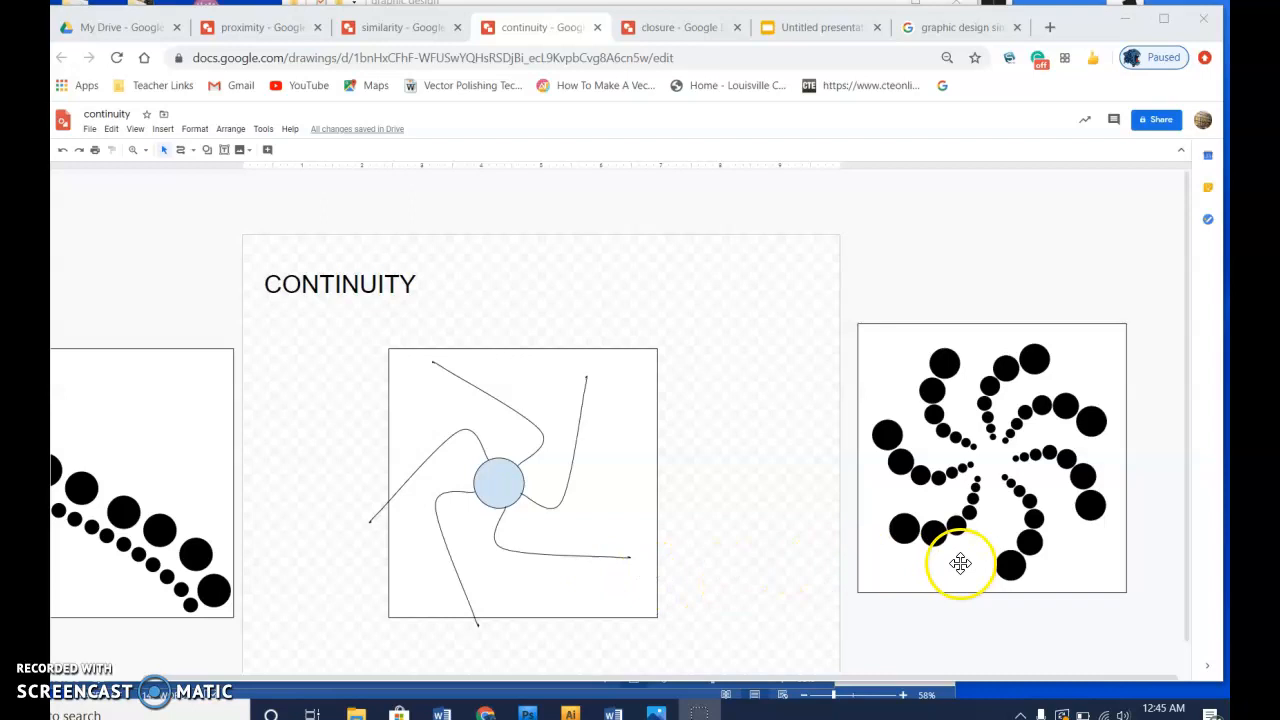
mouse_move(900, 530)
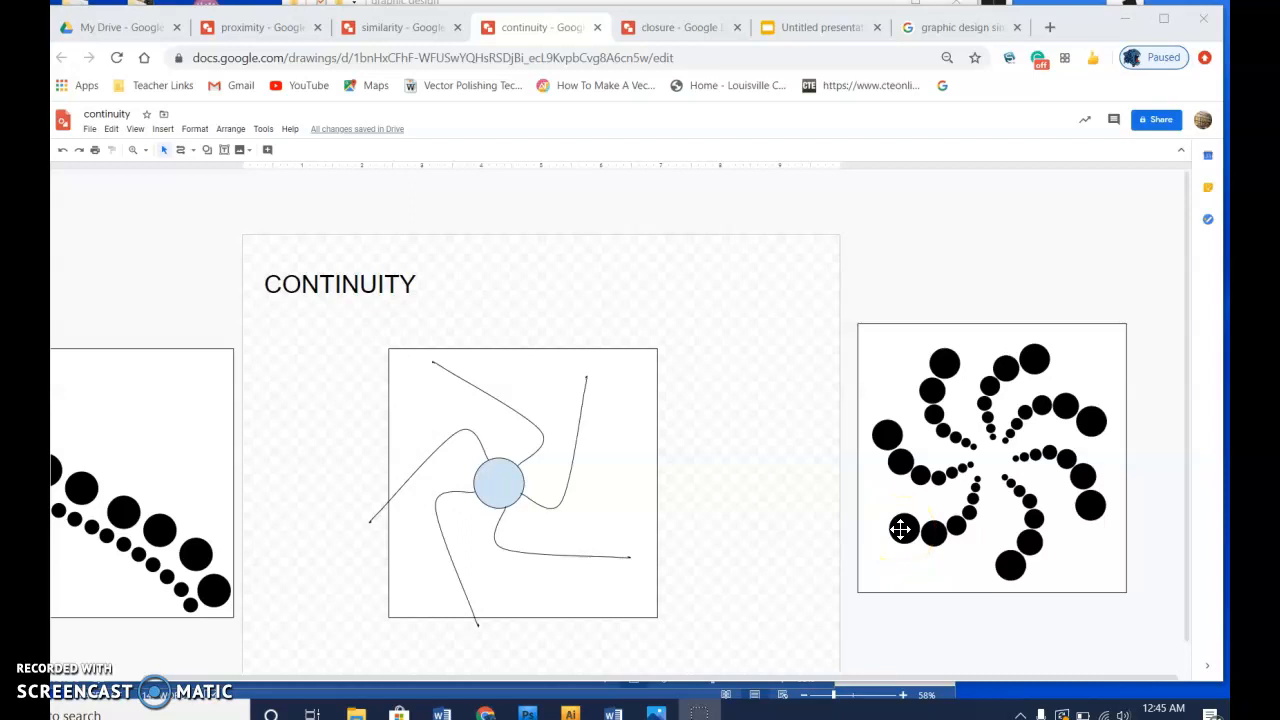
mouse_move(580, 336)
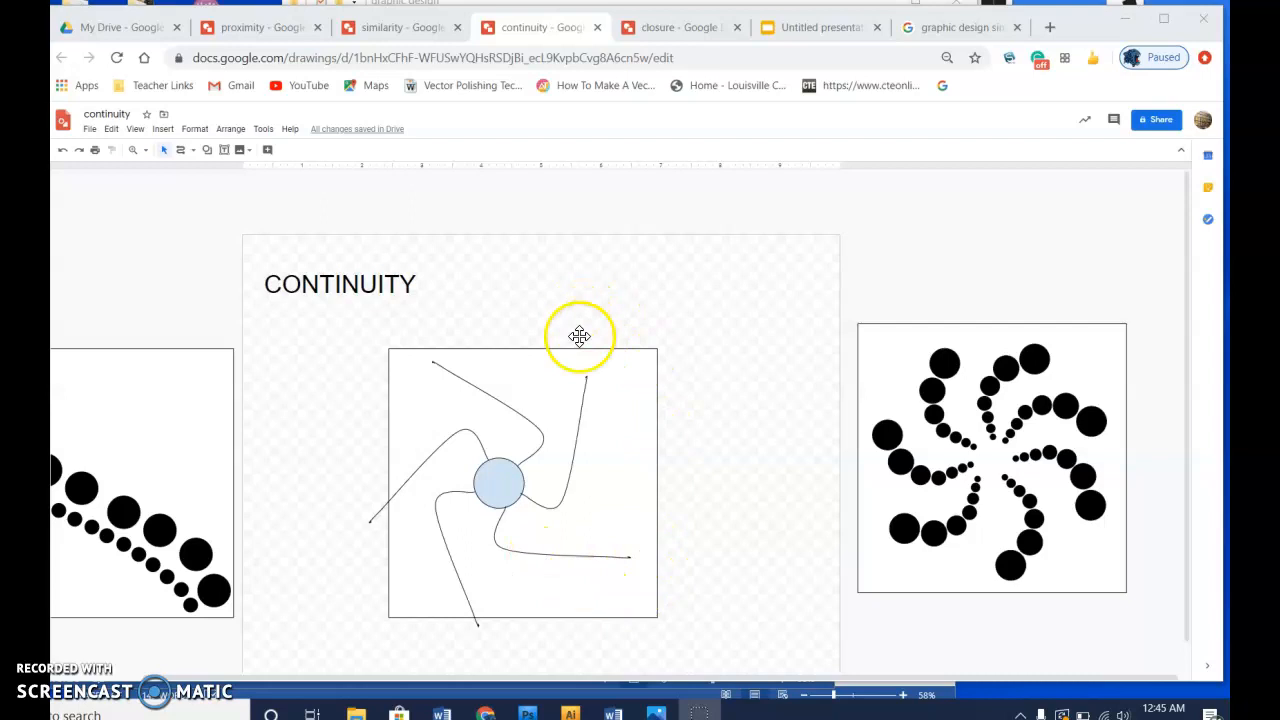
mouse_move(556, 508)
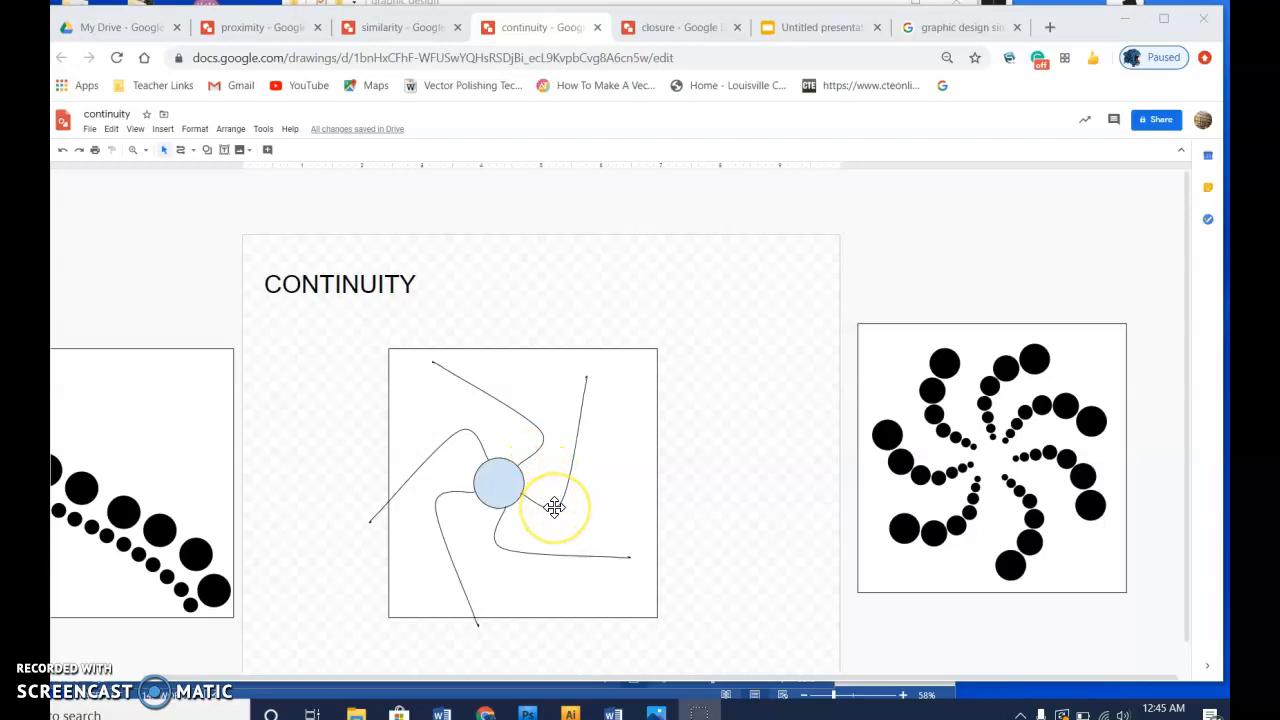
left_click(568, 508)
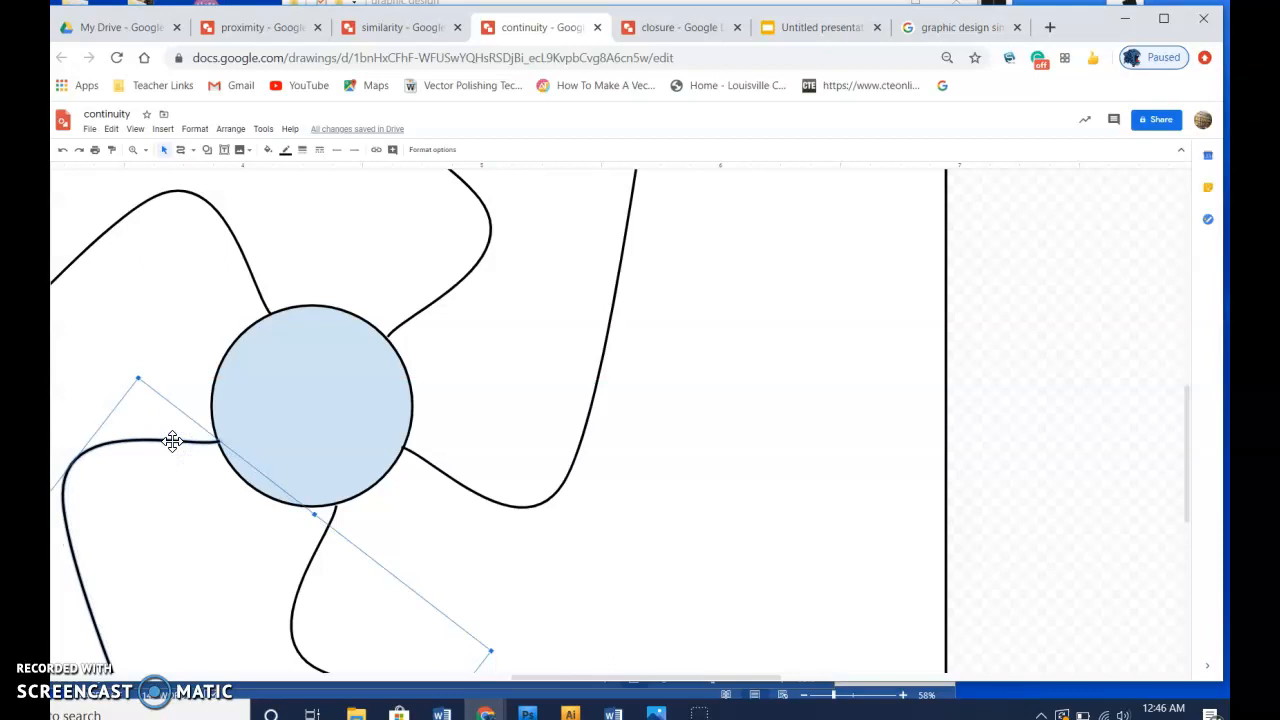
mouse_move(722, 450)
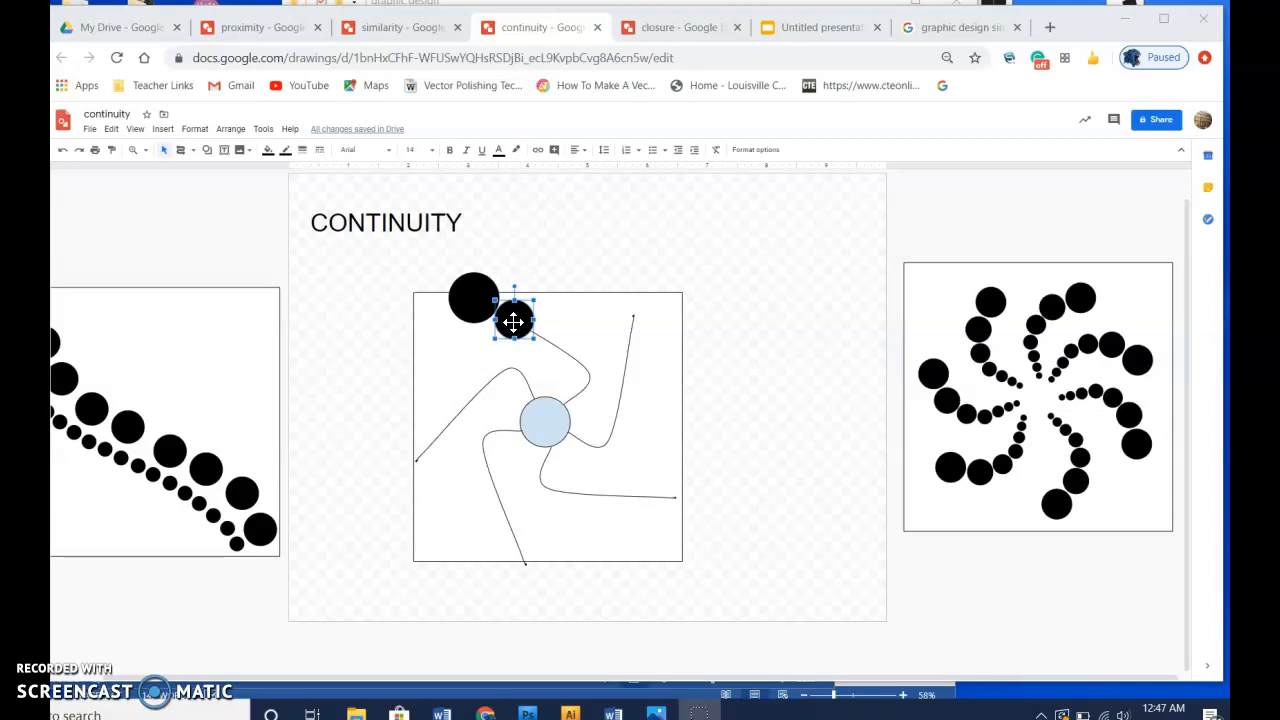
Place a smaller black circle along the arm, continuing the shrinking row toward the centre
left_click_drag(512, 320, 528, 330)
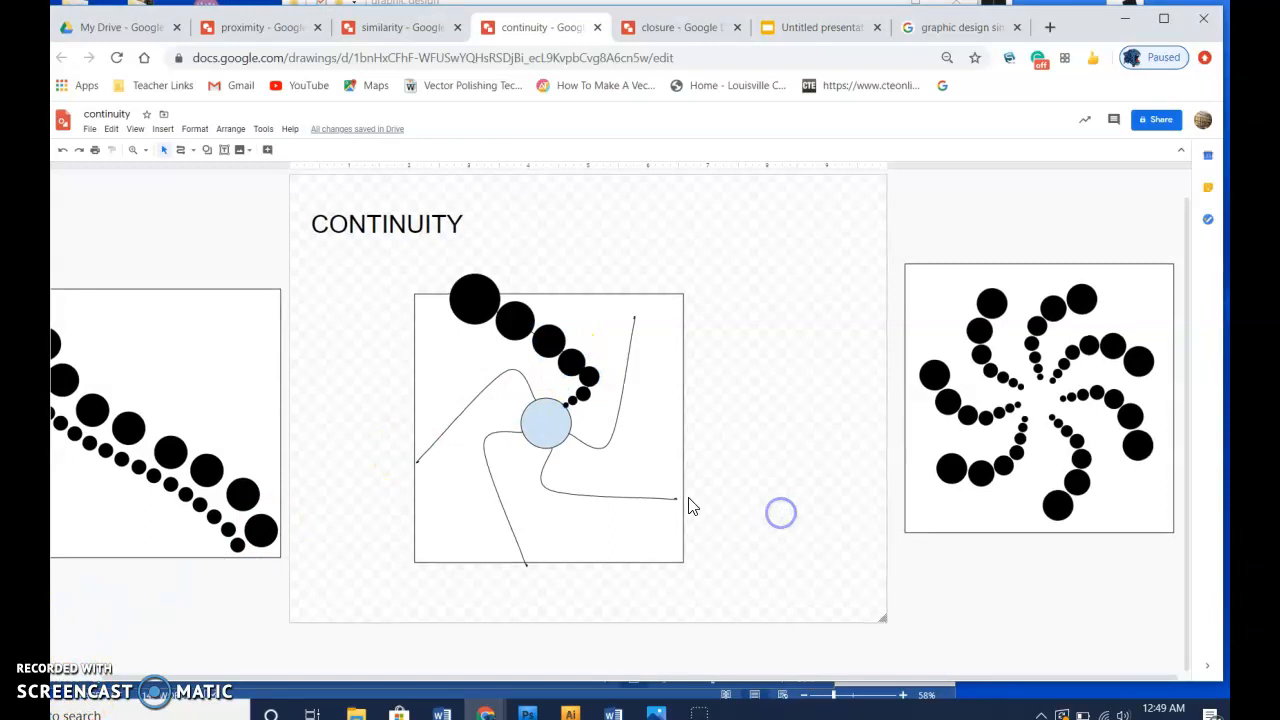
mouse_move(560, 588)
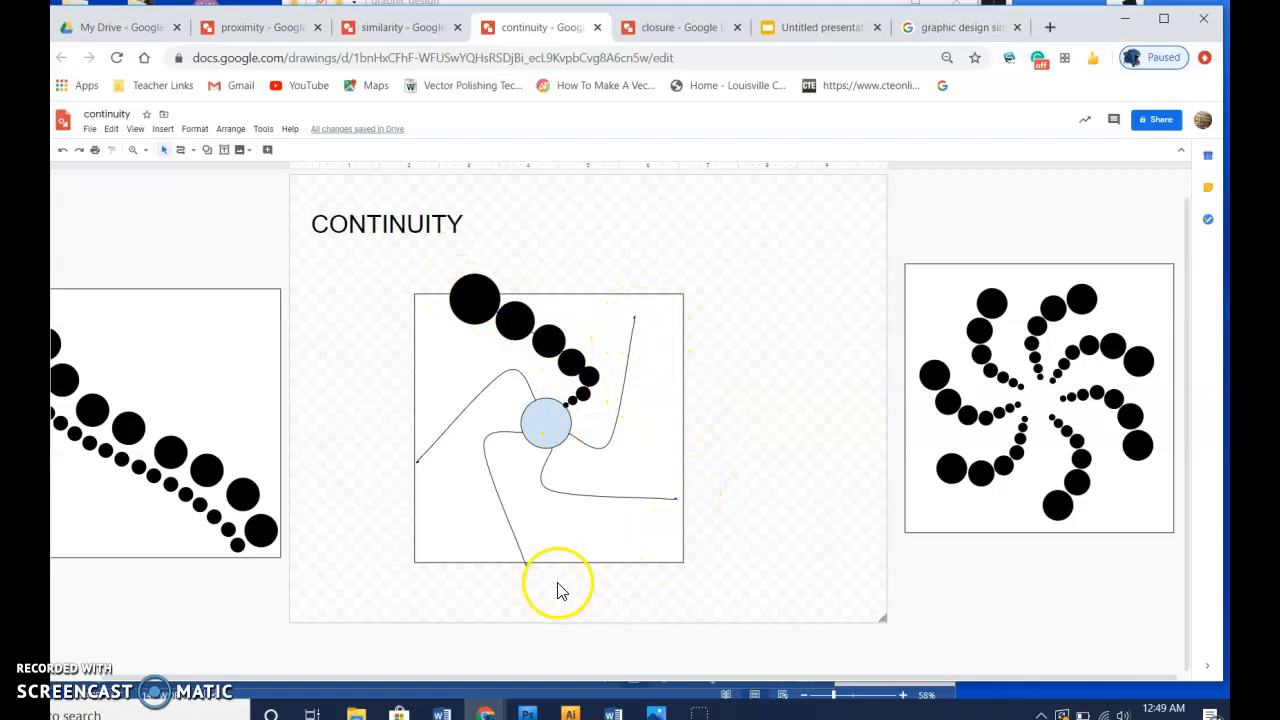
Copy the row of circles to line the remaining arms with graduated black circles
right_click(516, 330)
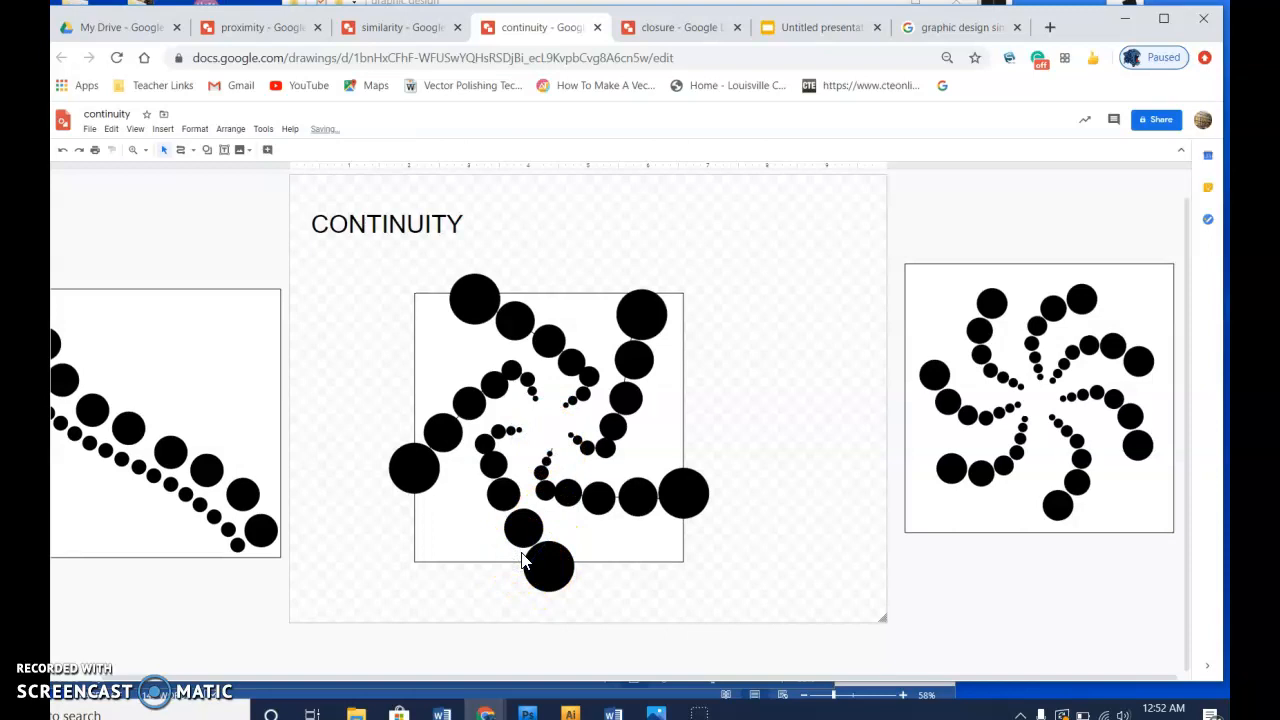
Fill the square black and the spiral circles white to invert the composition
left_click(548, 428)
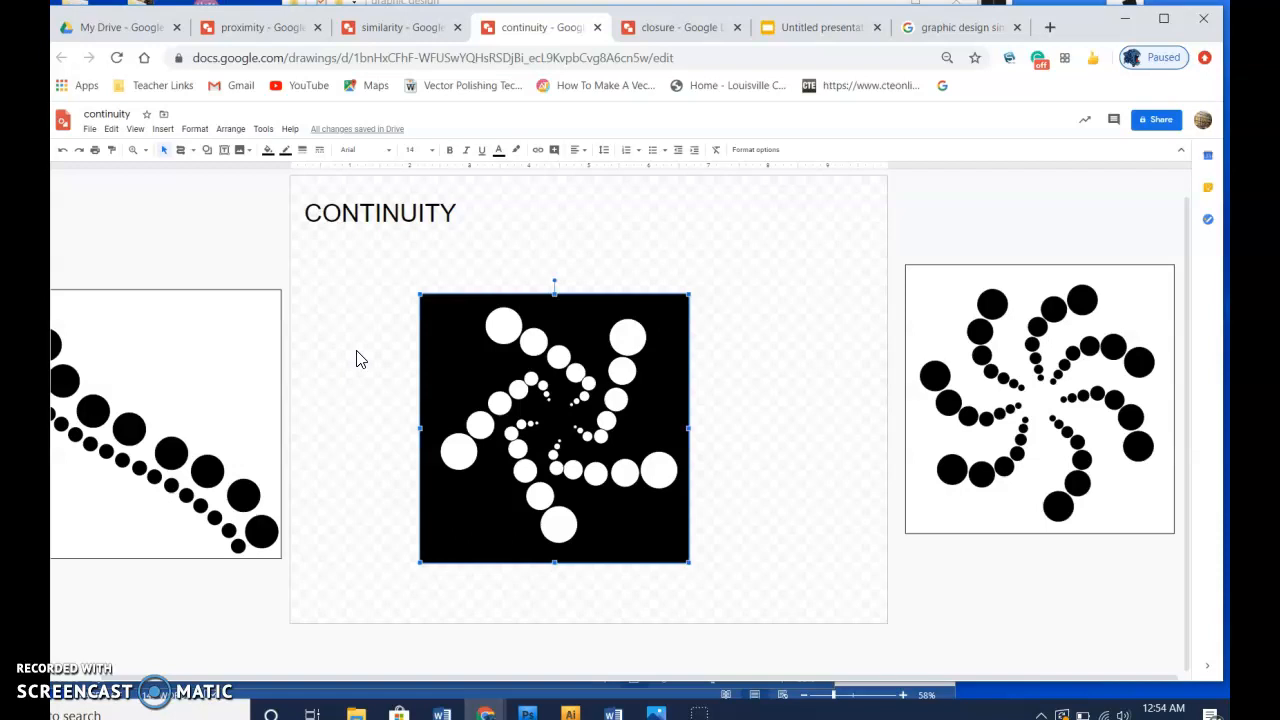
Choose the straight Line tool from the toolbar's line types
left_click(188, 148)
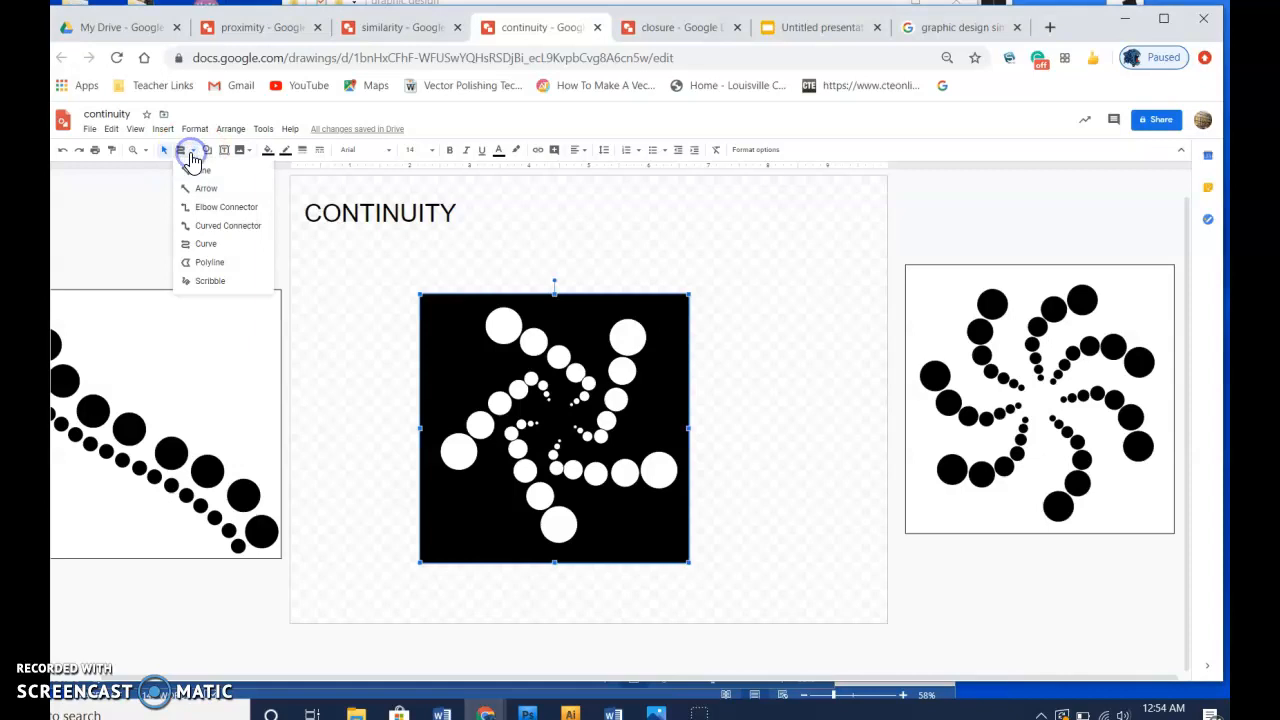
left_click(204, 168)
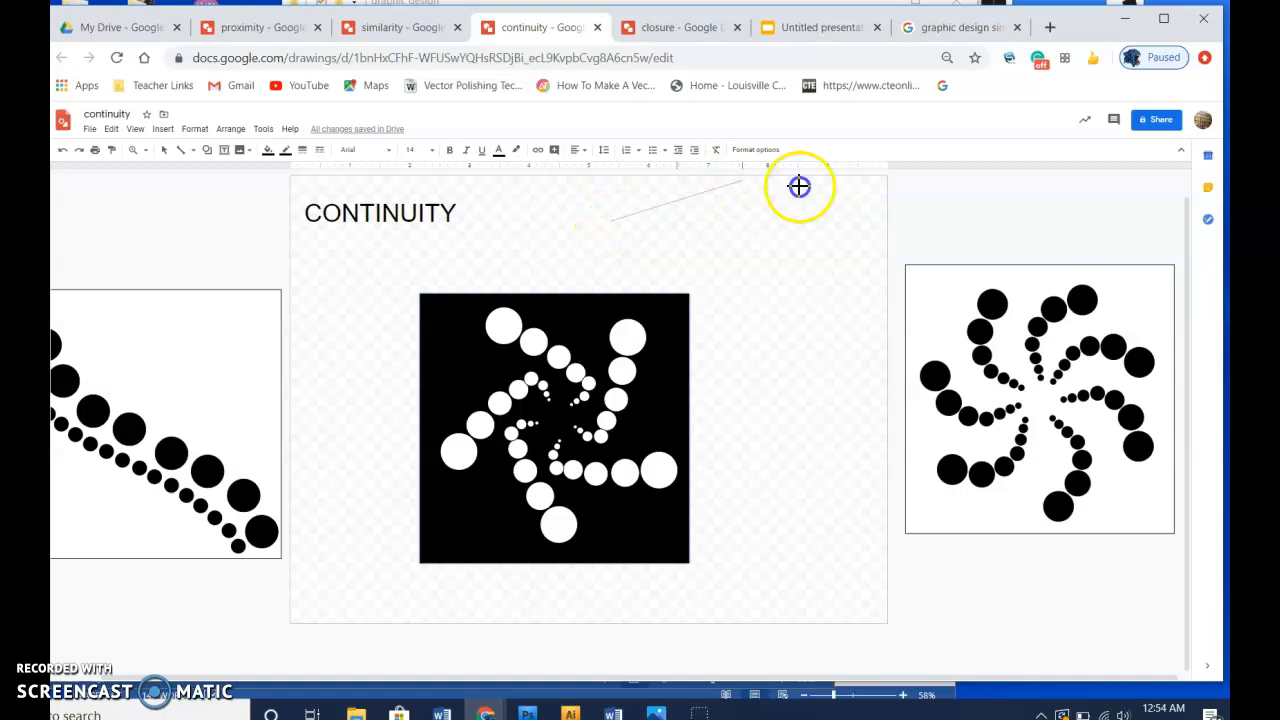